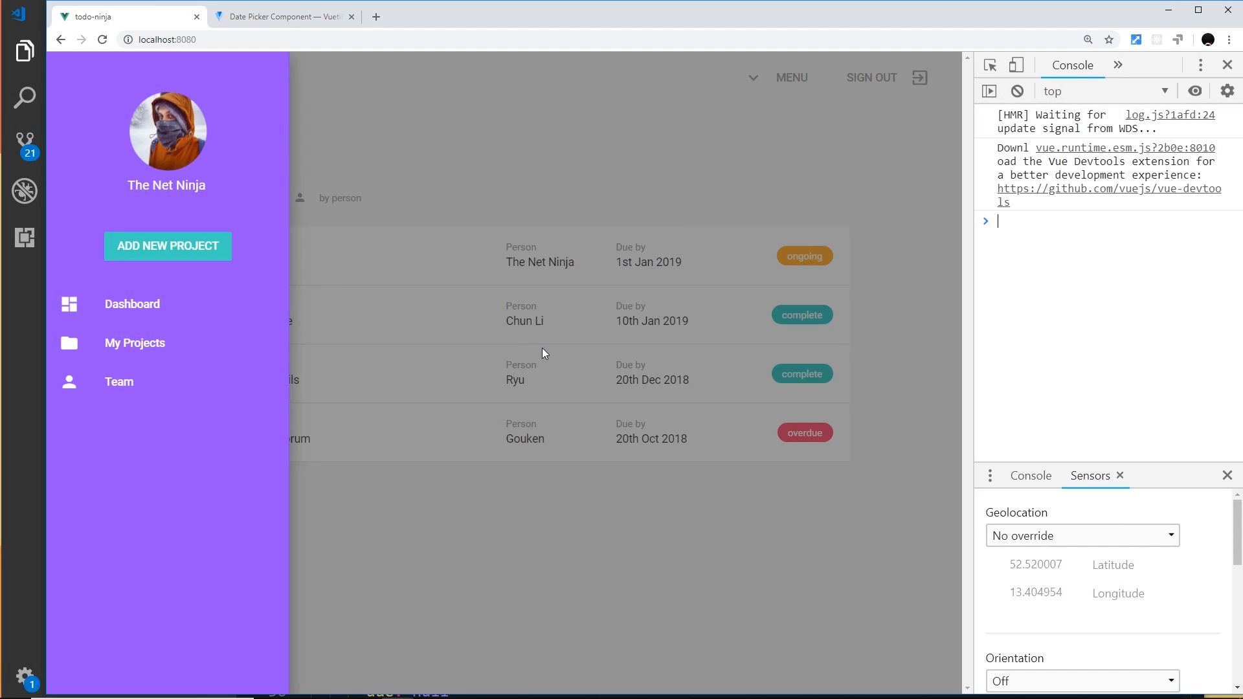
Submit the Add a New Project form with empty fields, logging a blank entry to the console.
{"action": "left_click", "coordinate": [167, 246]}
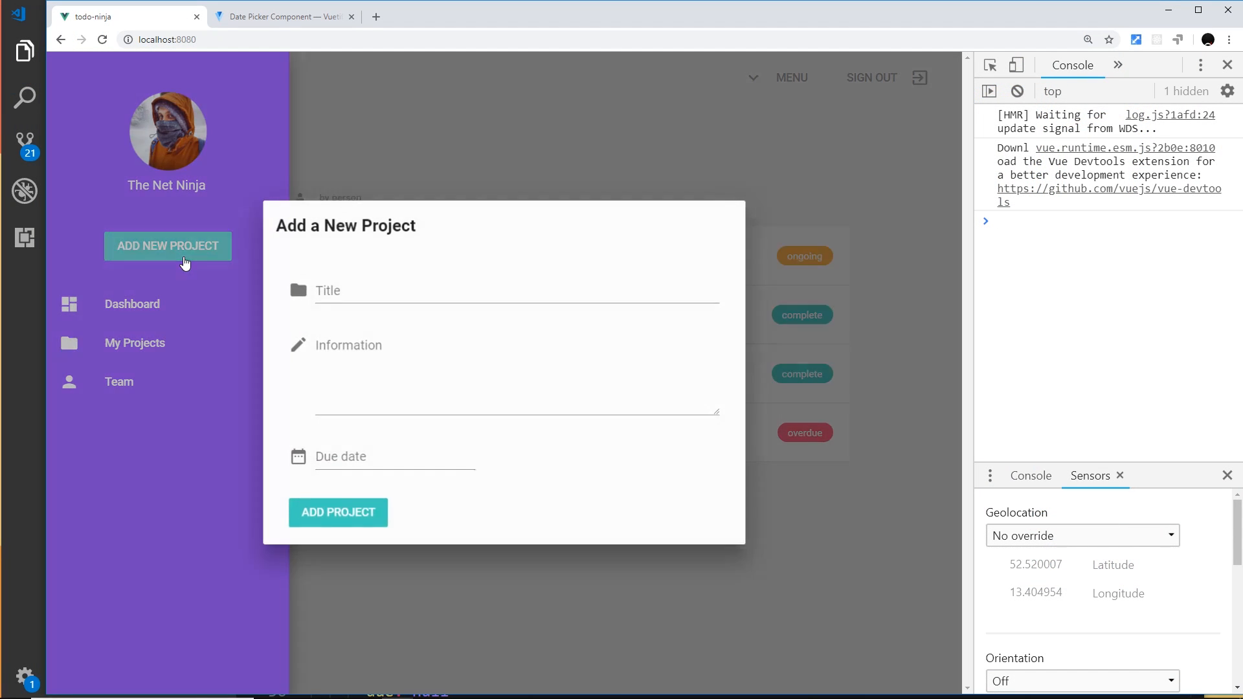
{"action": "mouse_move", "coordinate": [410, 325]}
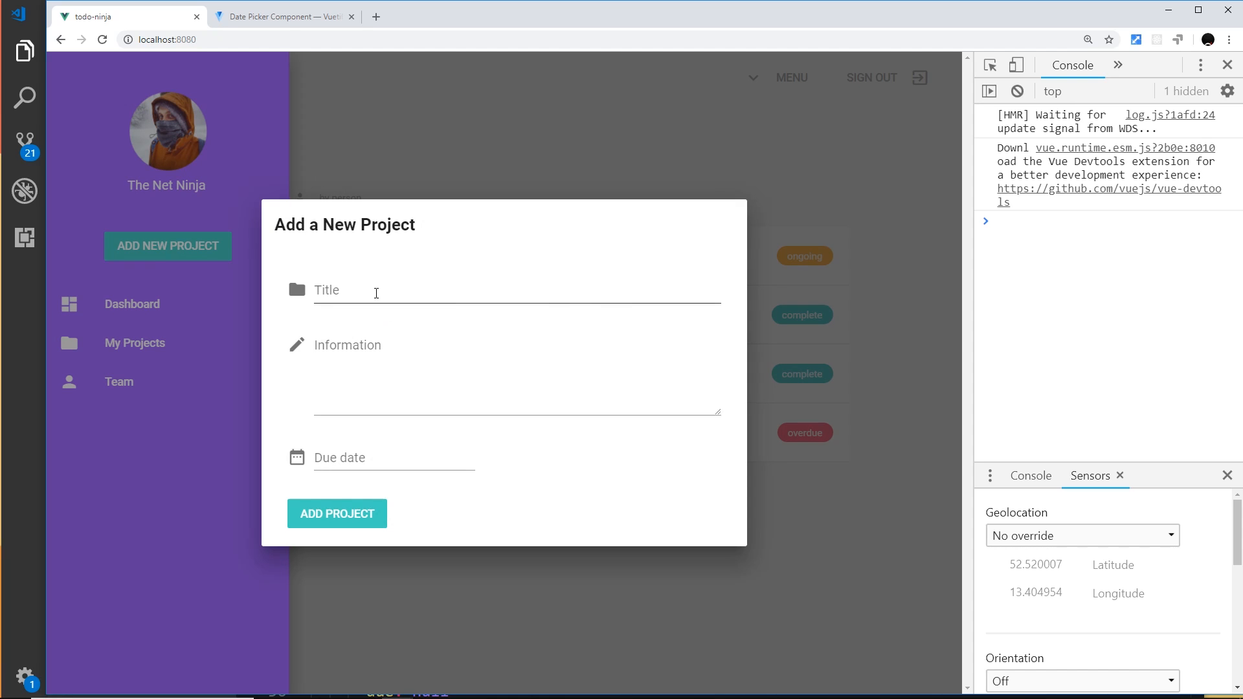
{"action": "left_click", "coordinate": [516, 365]}
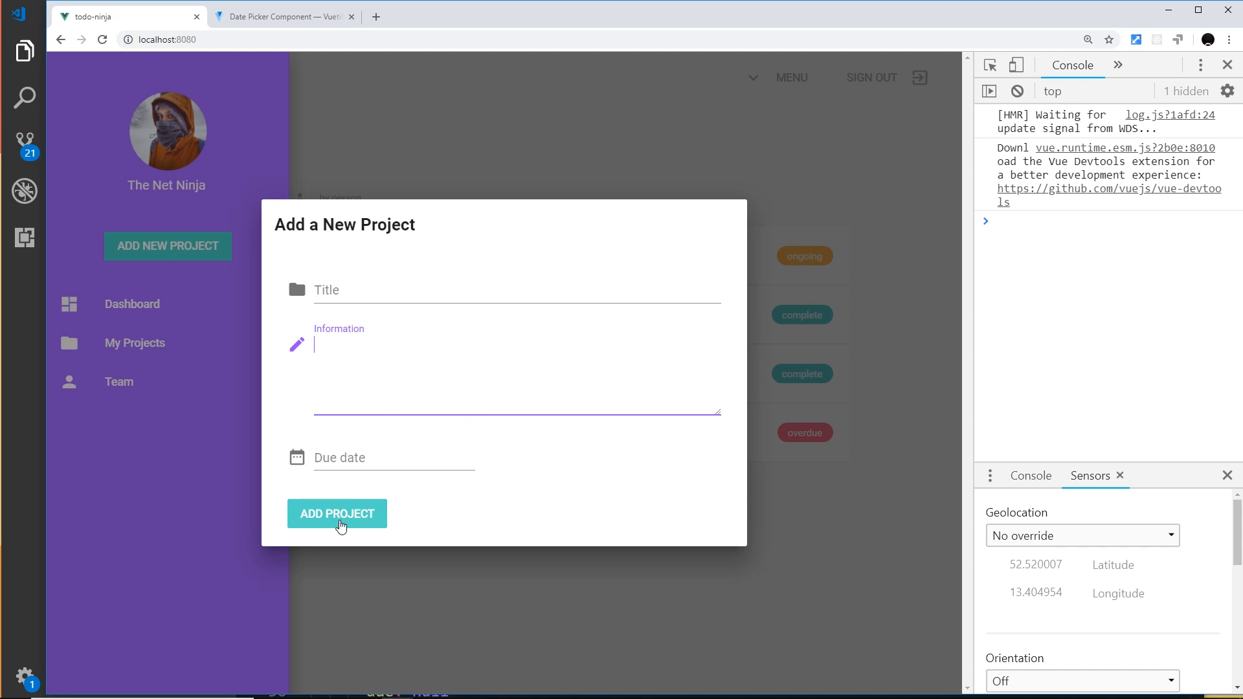
{"action": "left_click", "coordinate": [336, 513]}
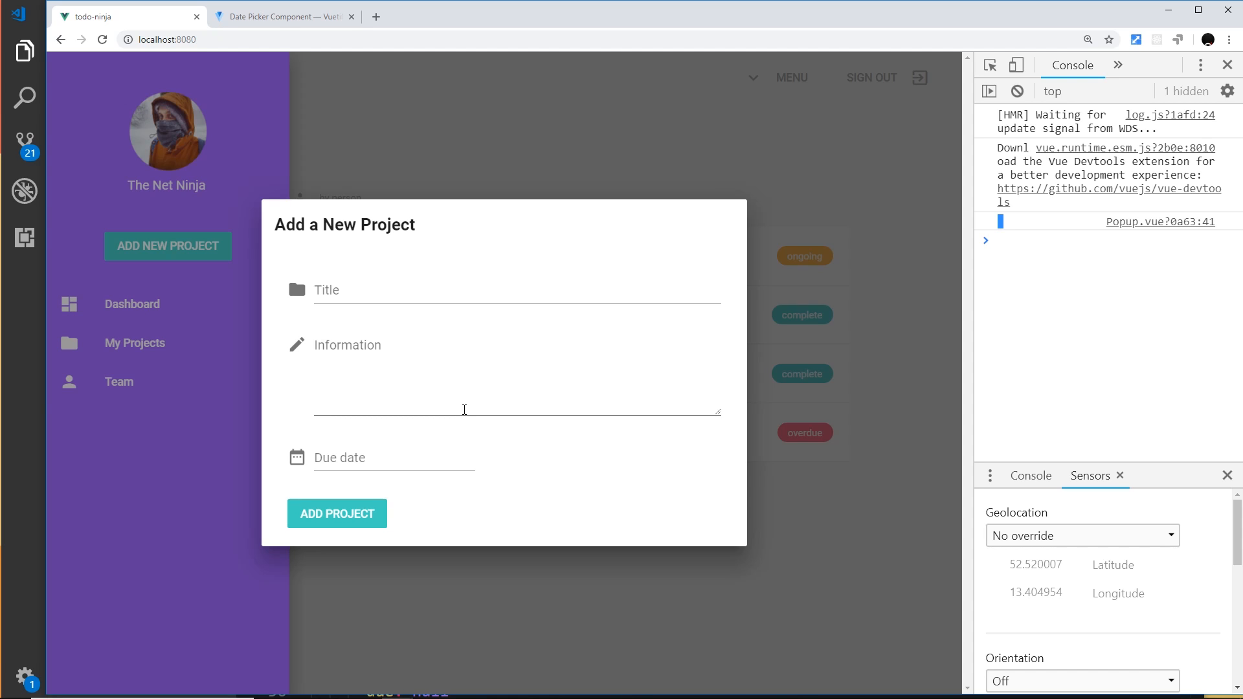
{"action": "mouse_move", "coordinate": [469, 328]}
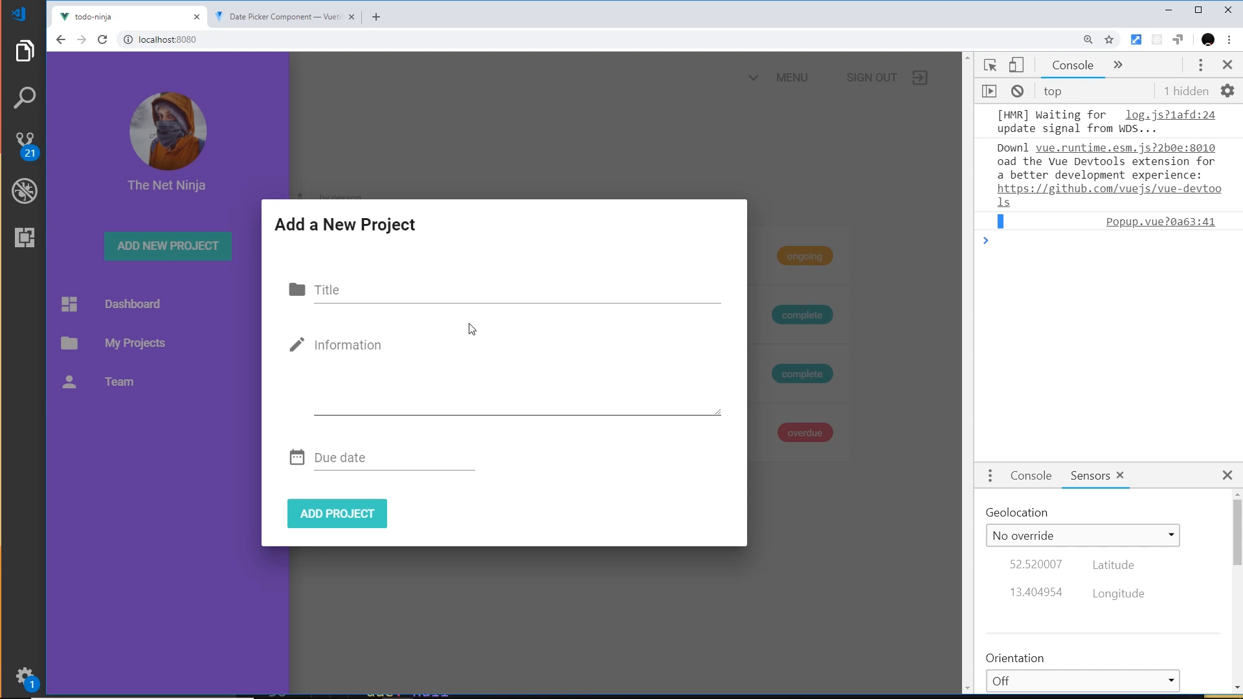
{"action": "mouse_move", "coordinate": [430, 388]}
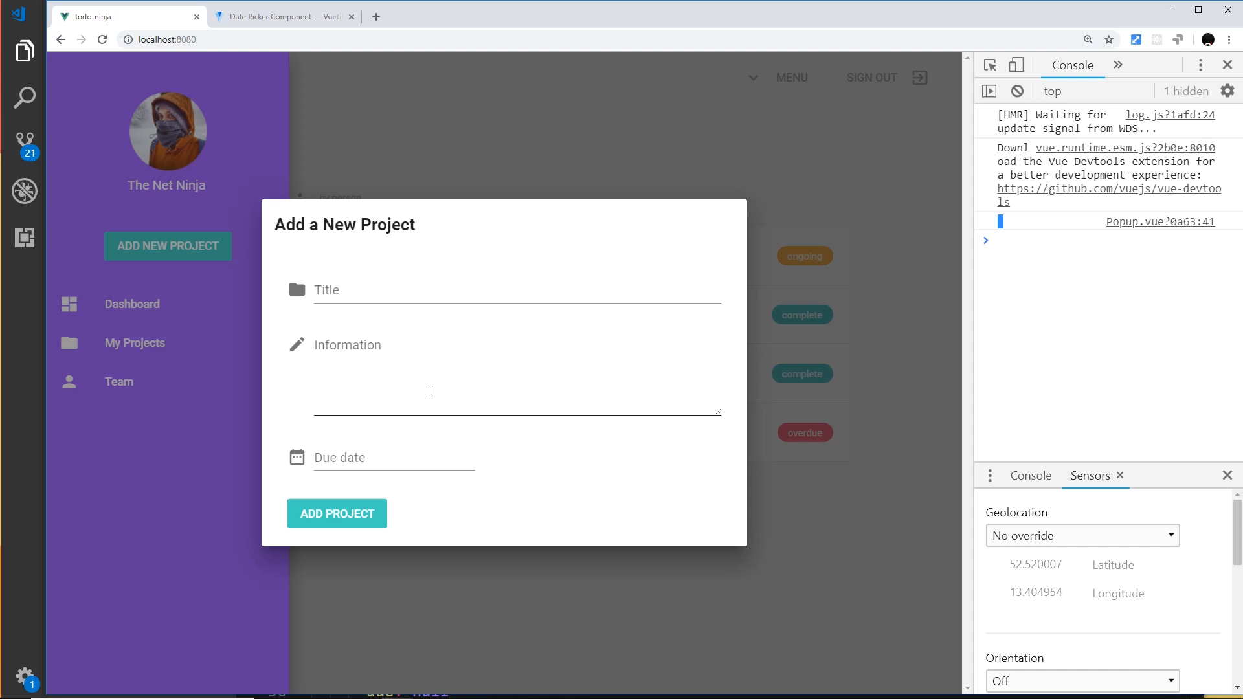
{"action": "mouse_move", "coordinate": [437, 379]}
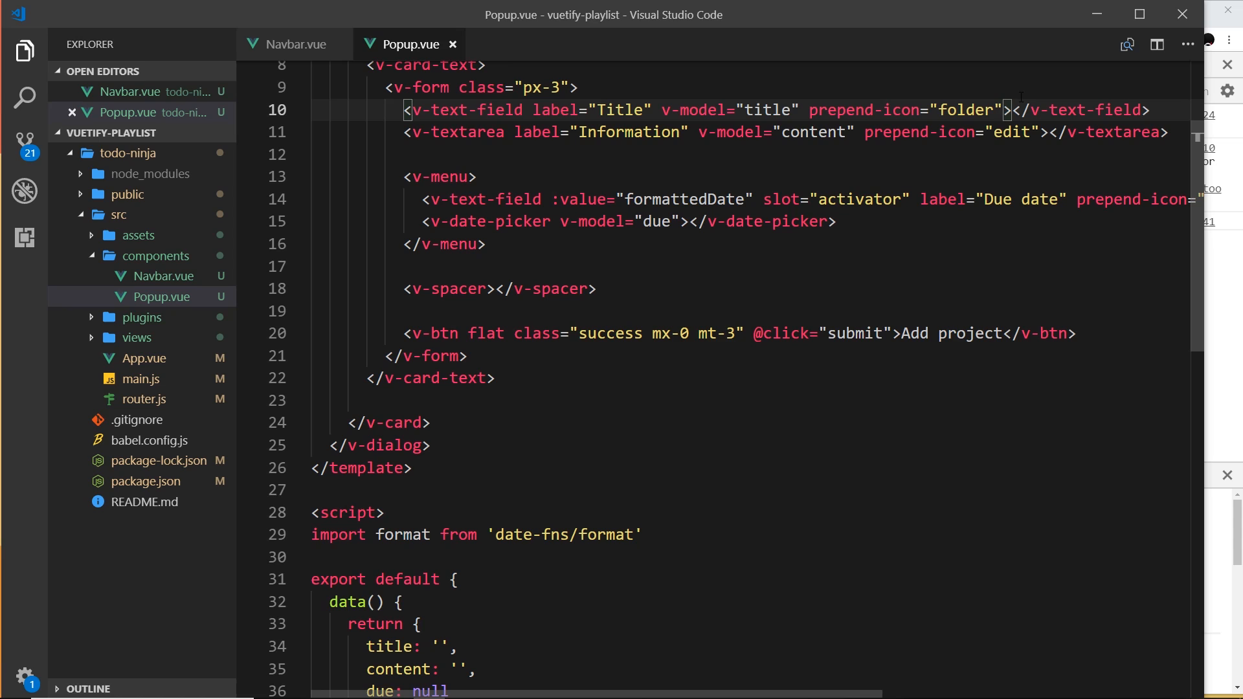
Bind the Title v-text-field's validation with :rules="inputRules".
{"action": "type", "text": "rules=\""}
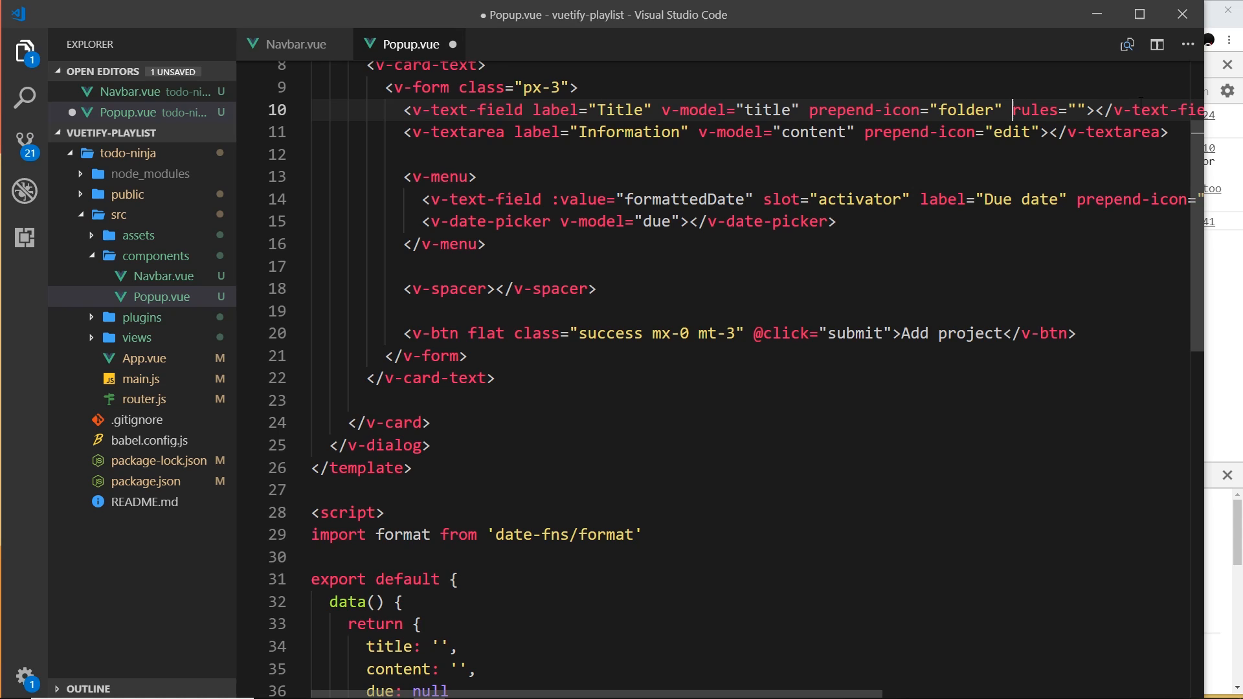
{"action": "type", "text": ":"}
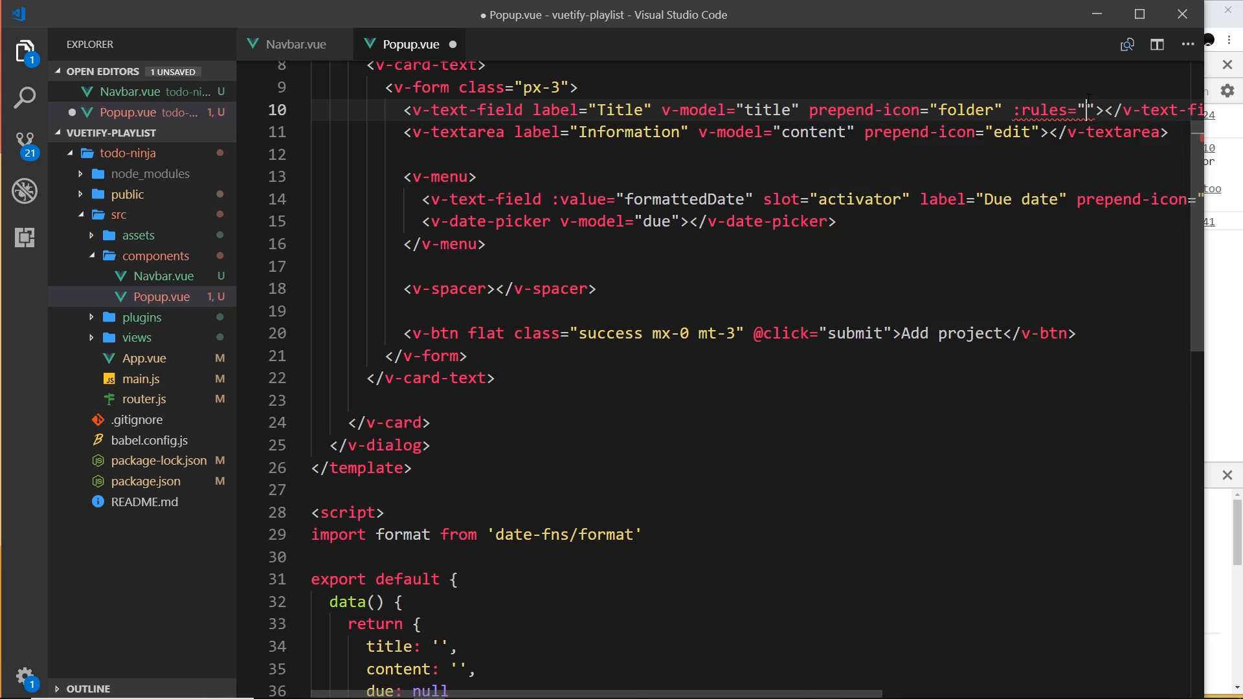
{"action": "type", "text": "input"}
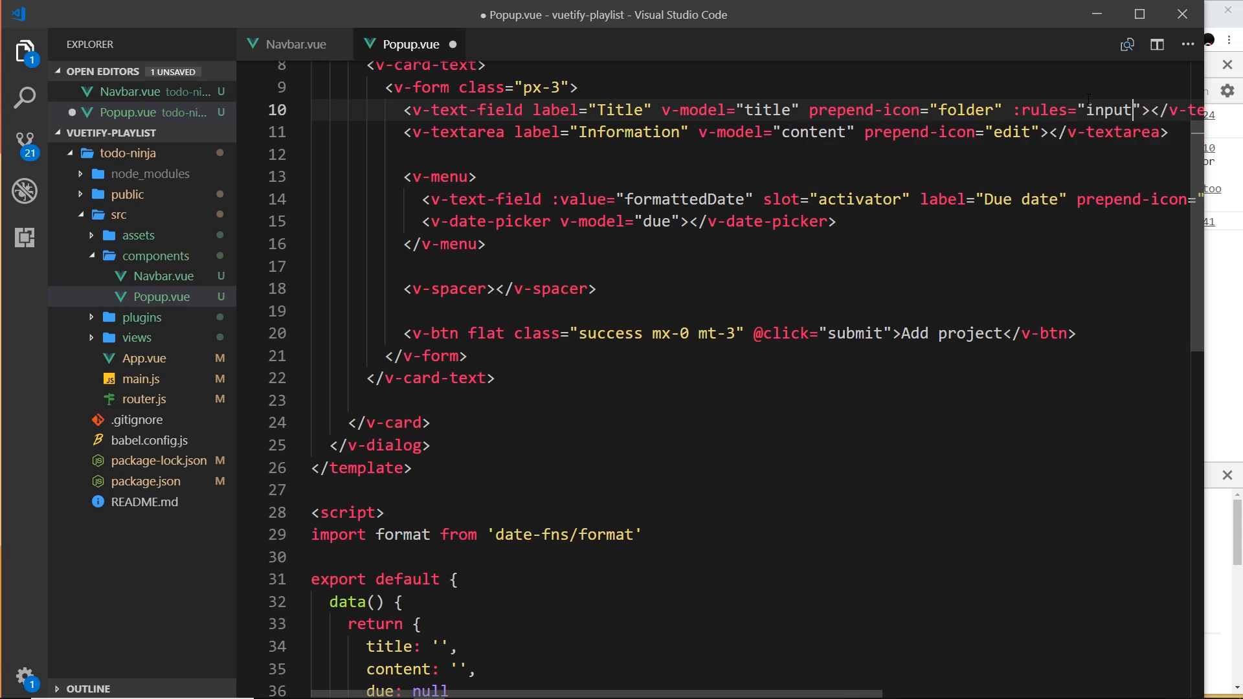
{"action": "type", "text": "Rules"}
{"action": "left_click", "coordinate": [758, 690]}
{"action": "type", "text": ","}
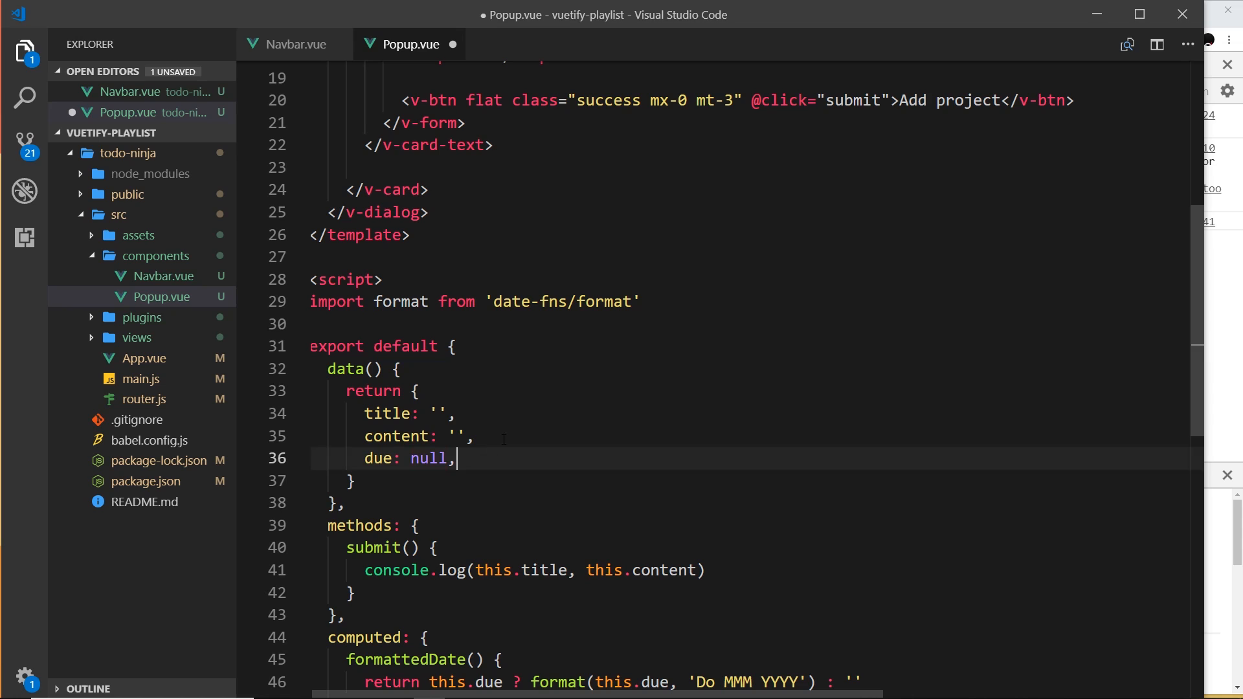
Declare an inputRules property in Popup.vue's data() return object.
{"action": "type", "text": "inputRu"}
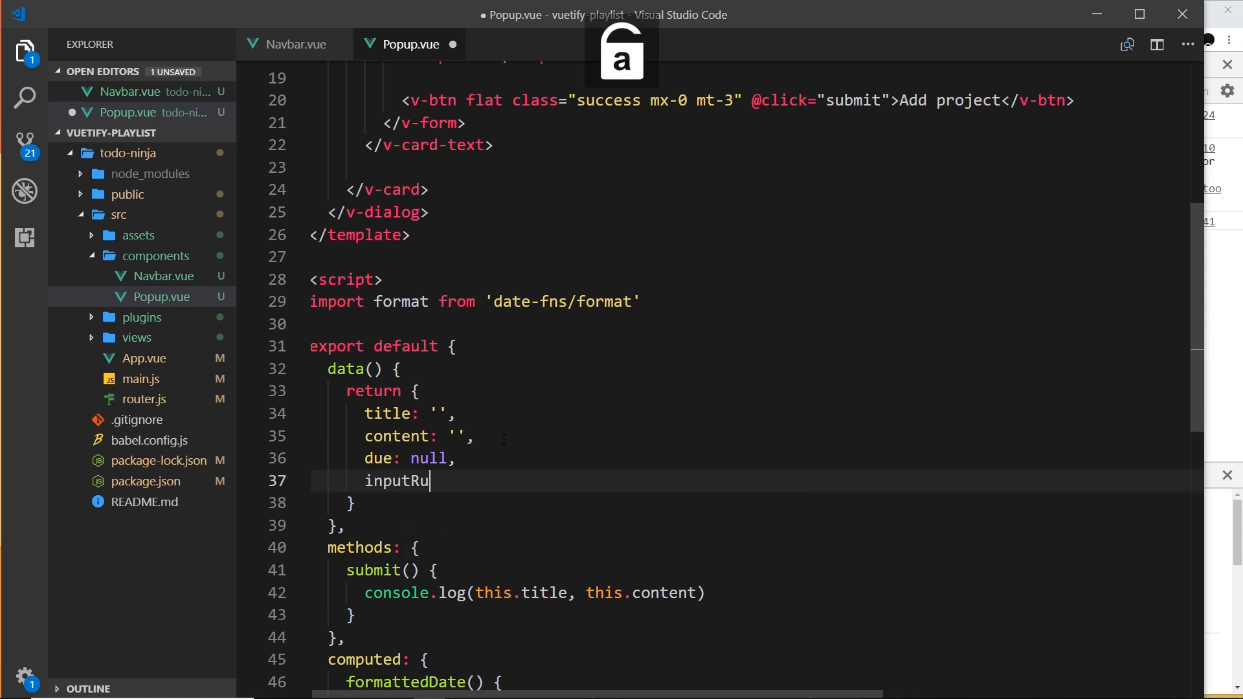
{"action": "type", "text": "les: {}"}
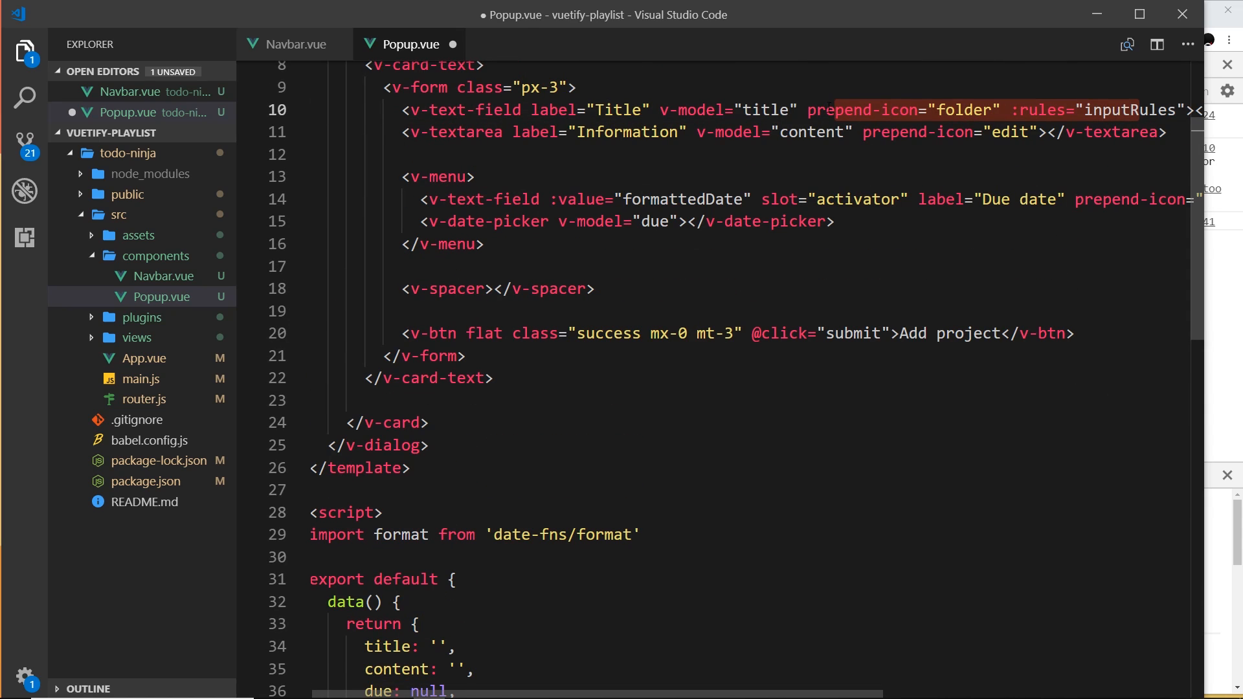
{"action": "scroll", "scroll_direction": "down", "scroll_amount": 3}
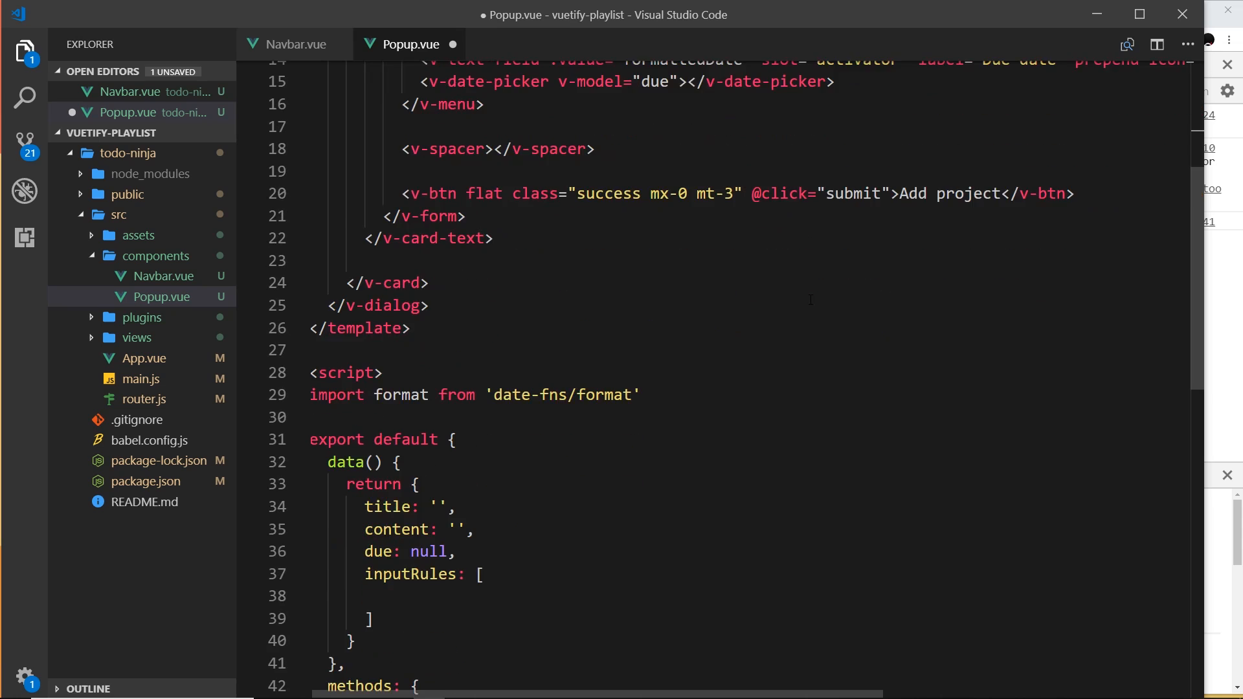
{"action": "scroll", "scroll_direction": "down", "scroll_amount": 3}
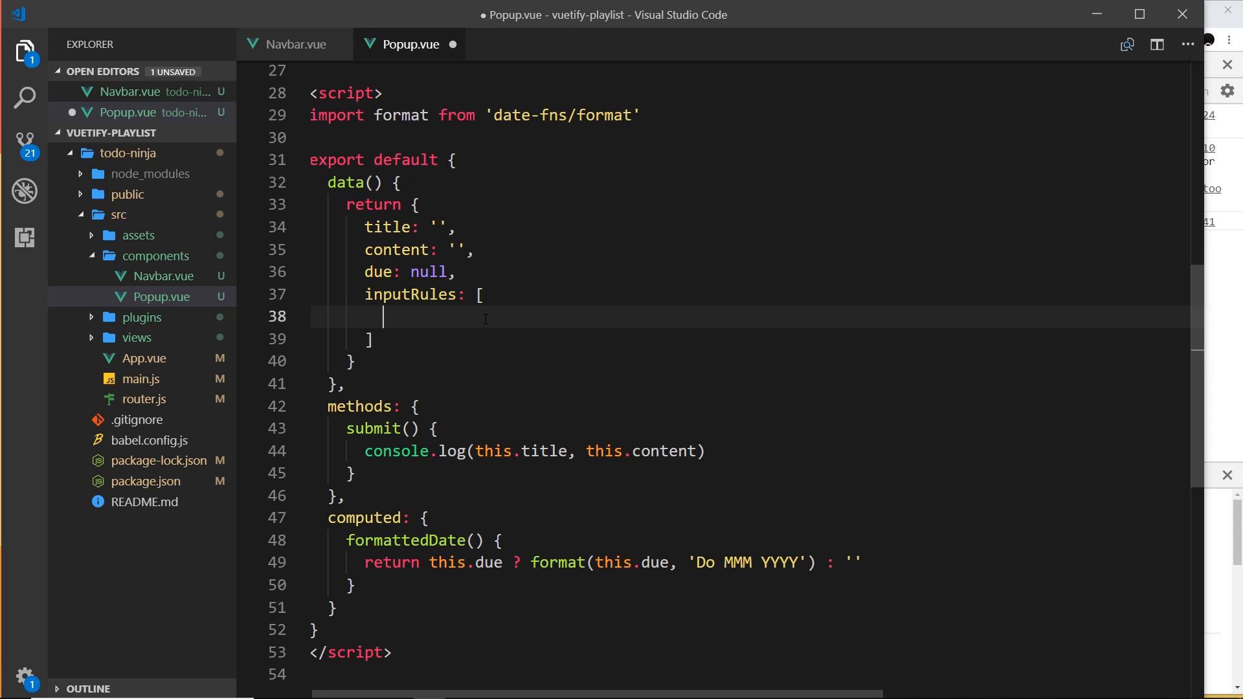
Write the rule v => v.length >= 3 || 'Minimum length is 3 characters'.
{"action": "type", "text": "v"}
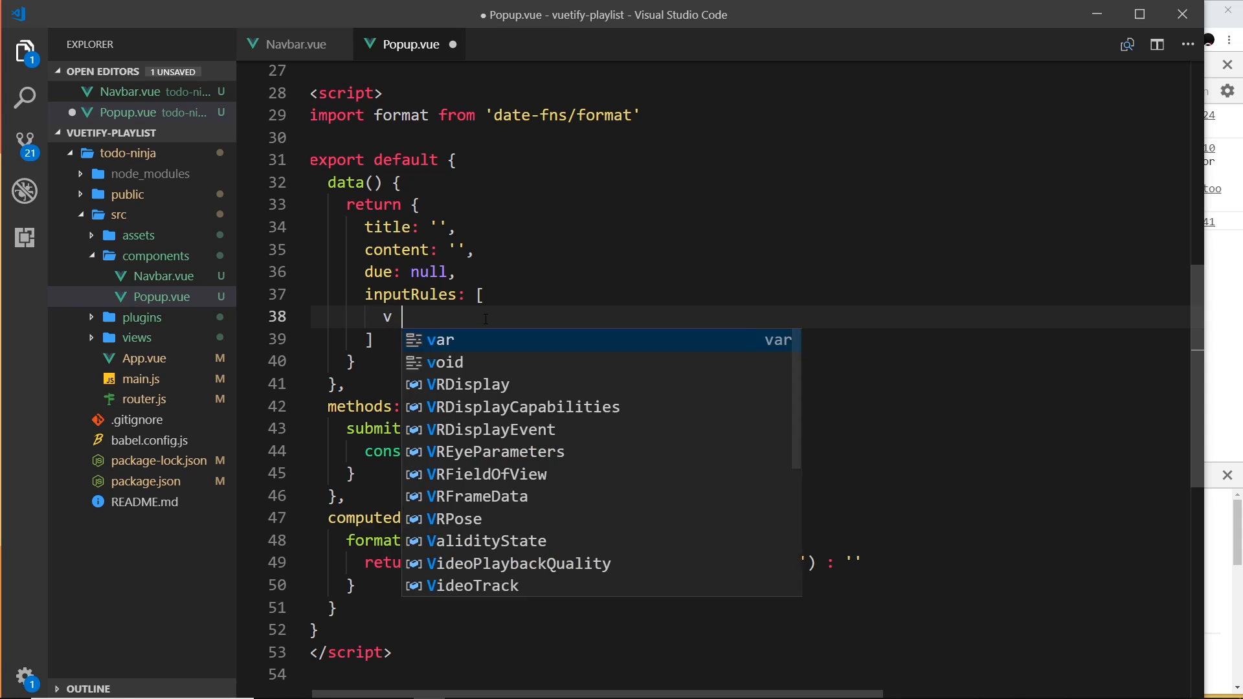
{"action": "key", "text": "Escape"}
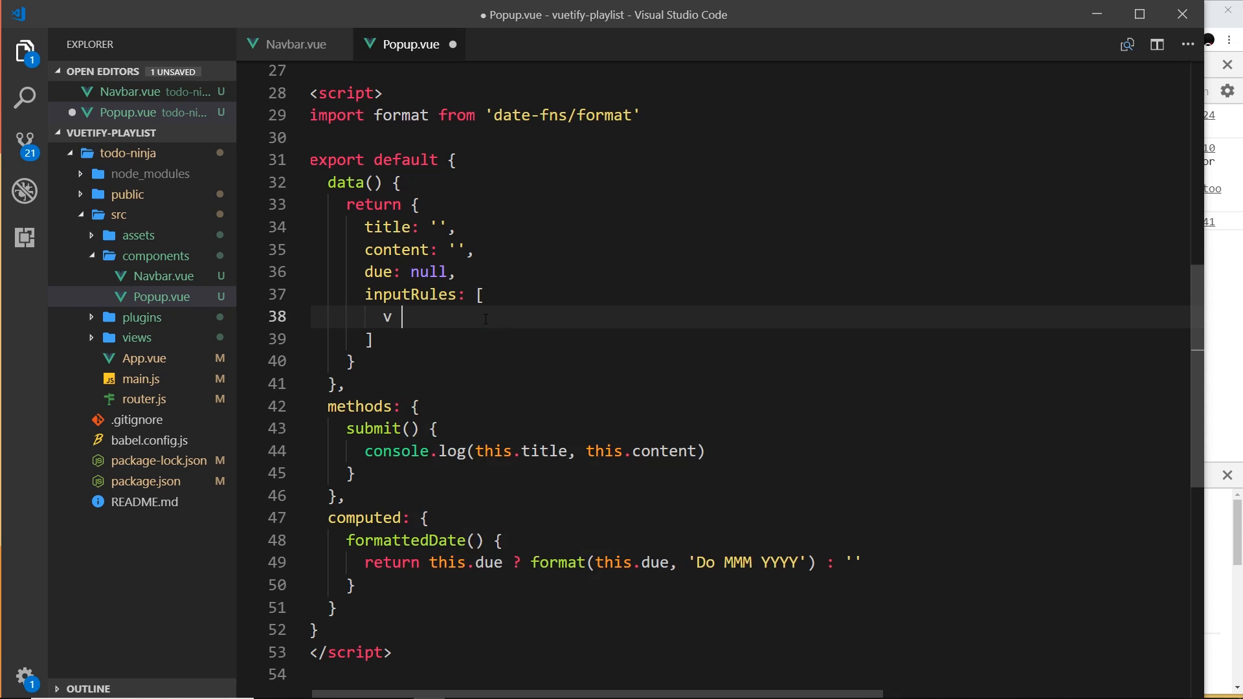
{"action": "type", "text": "=>"}
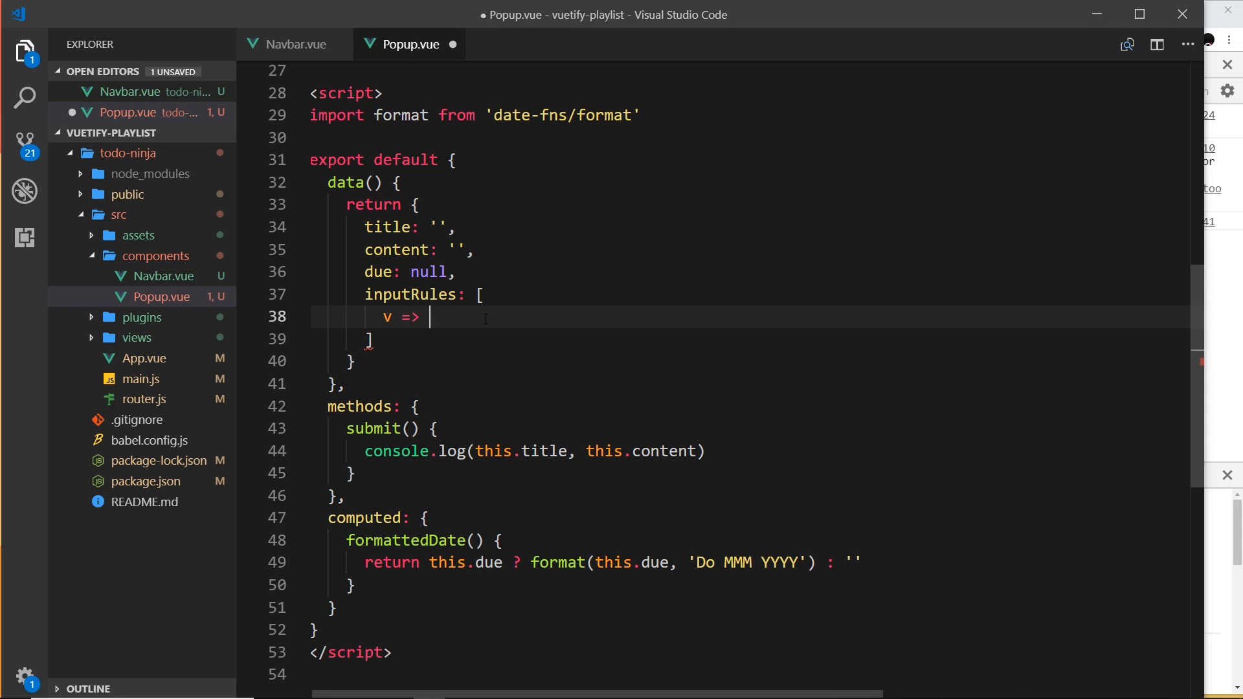
{"action": "type", "text": "v.len"}
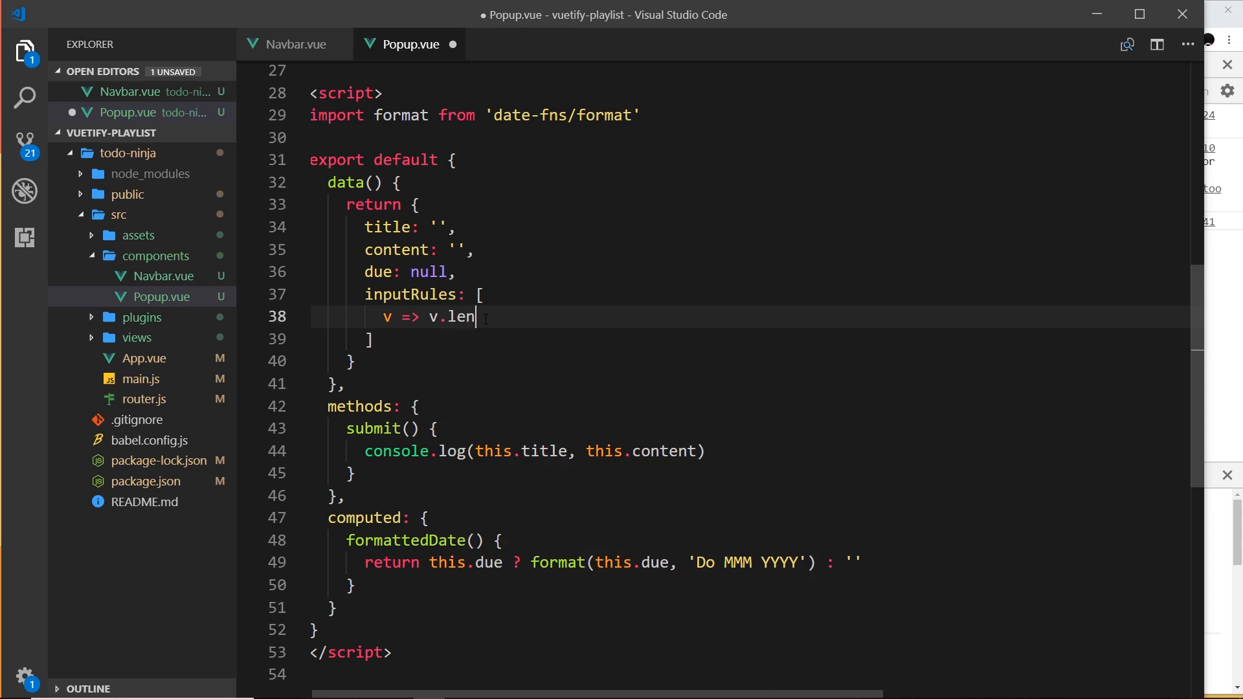
{"action": "type", "text": "gth >"}
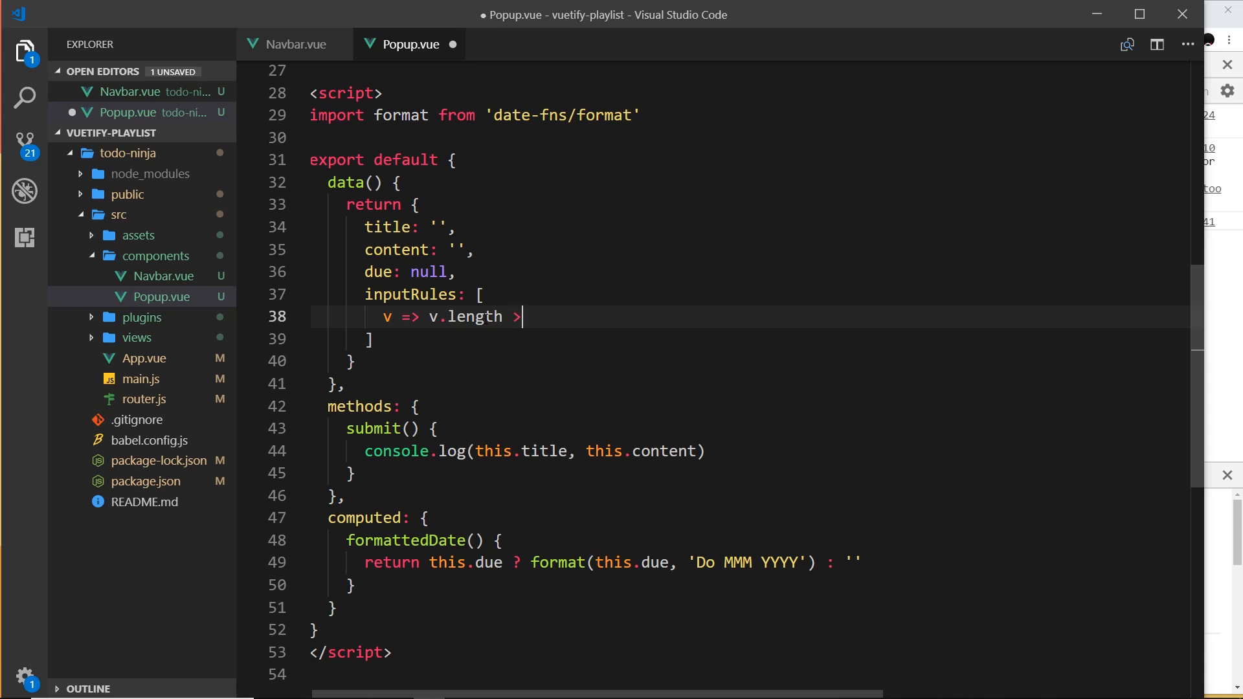
{"action": "type", "text": "= 3"}
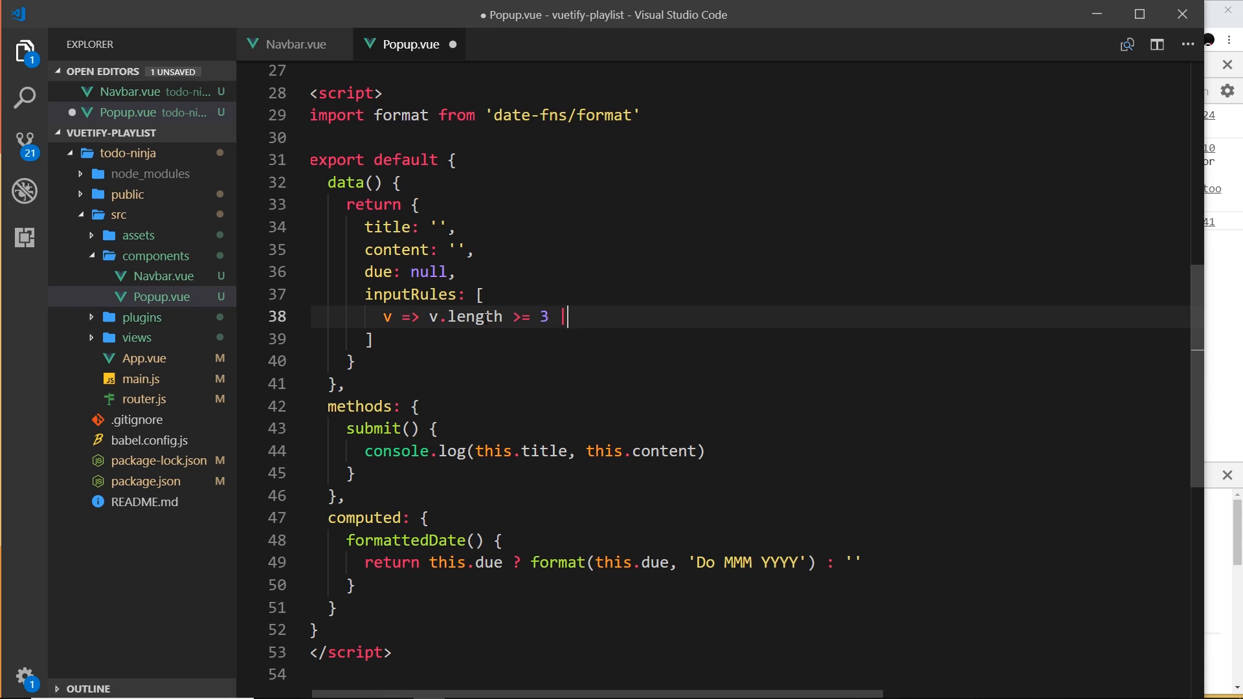
{"action": "type", "text": "|"}
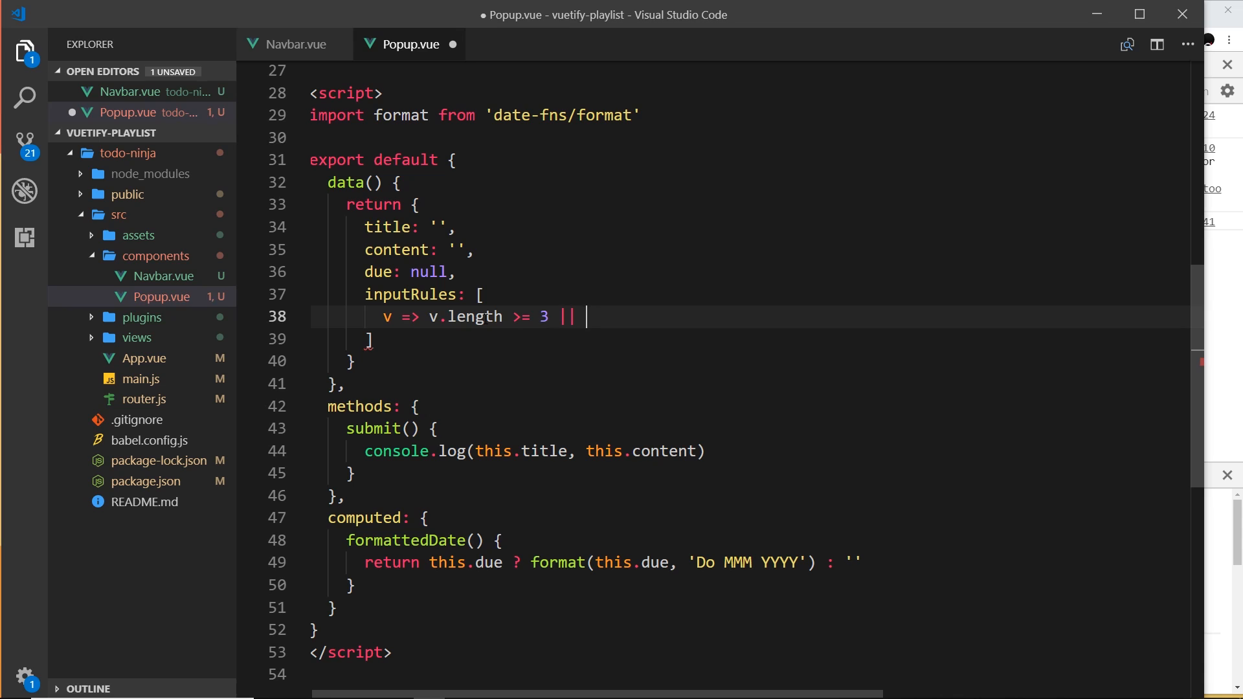
{"action": "type", "text": "''"}
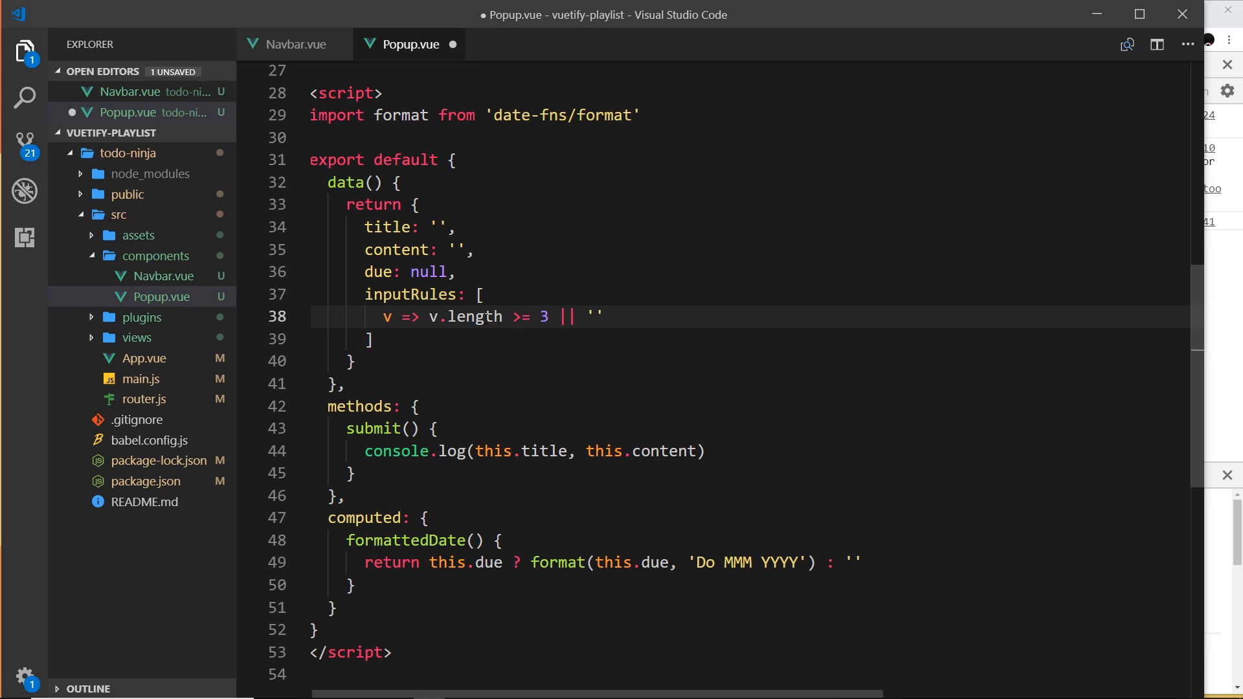
{"action": "type", "text": "Minimum"}
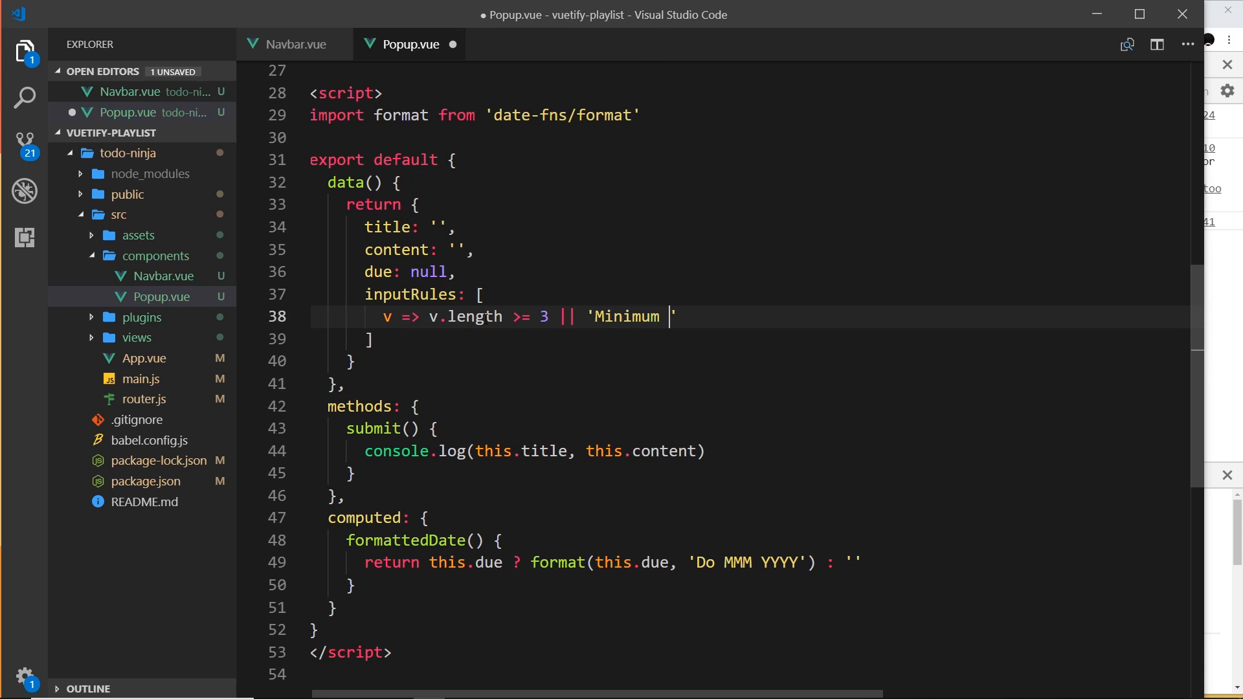
{"action": "type", "text": "length i"}
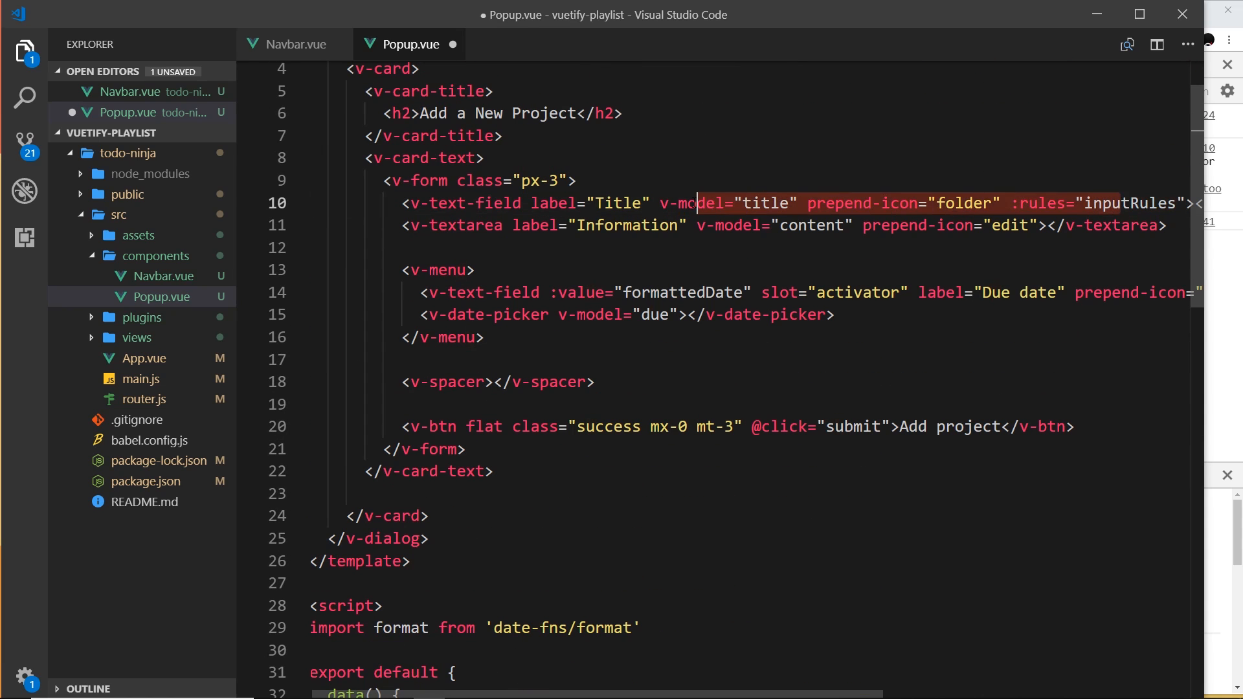
Review the minimum-length rule and its v parameter, then save Popup.vue.
{"action": "scroll", "scroll_direction": "down", "scroll_amount": 3}
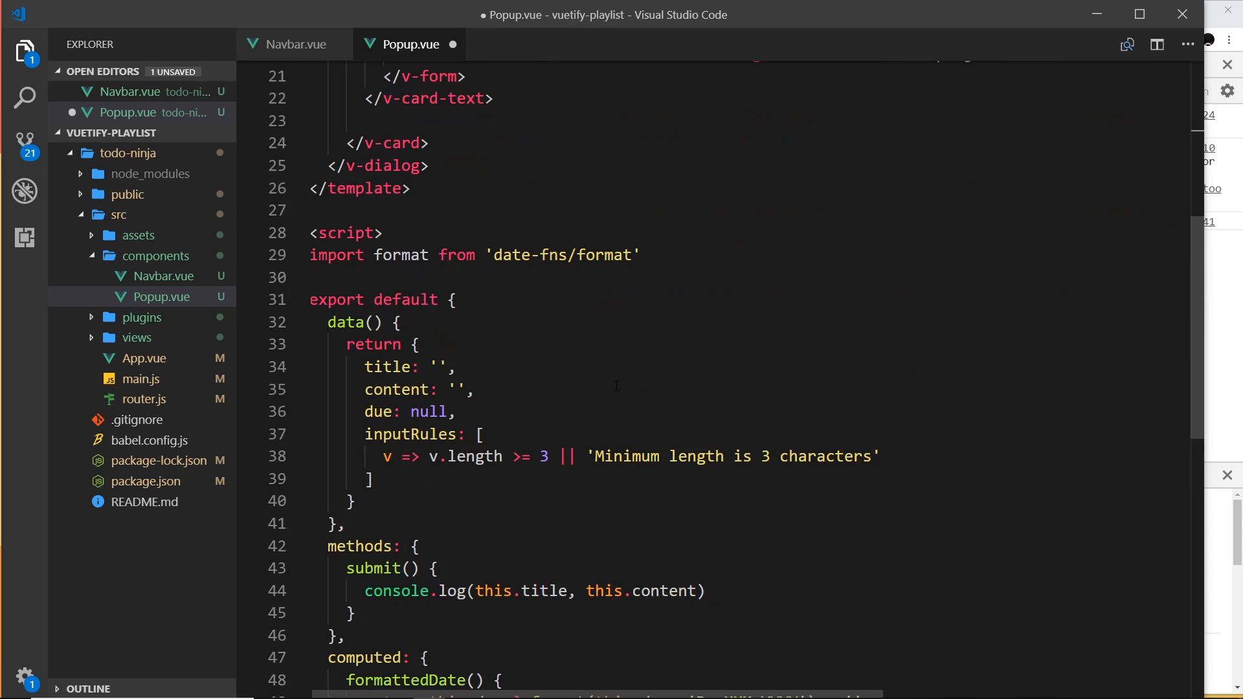
{"action": "triple_click", "coordinate": [631, 456]}
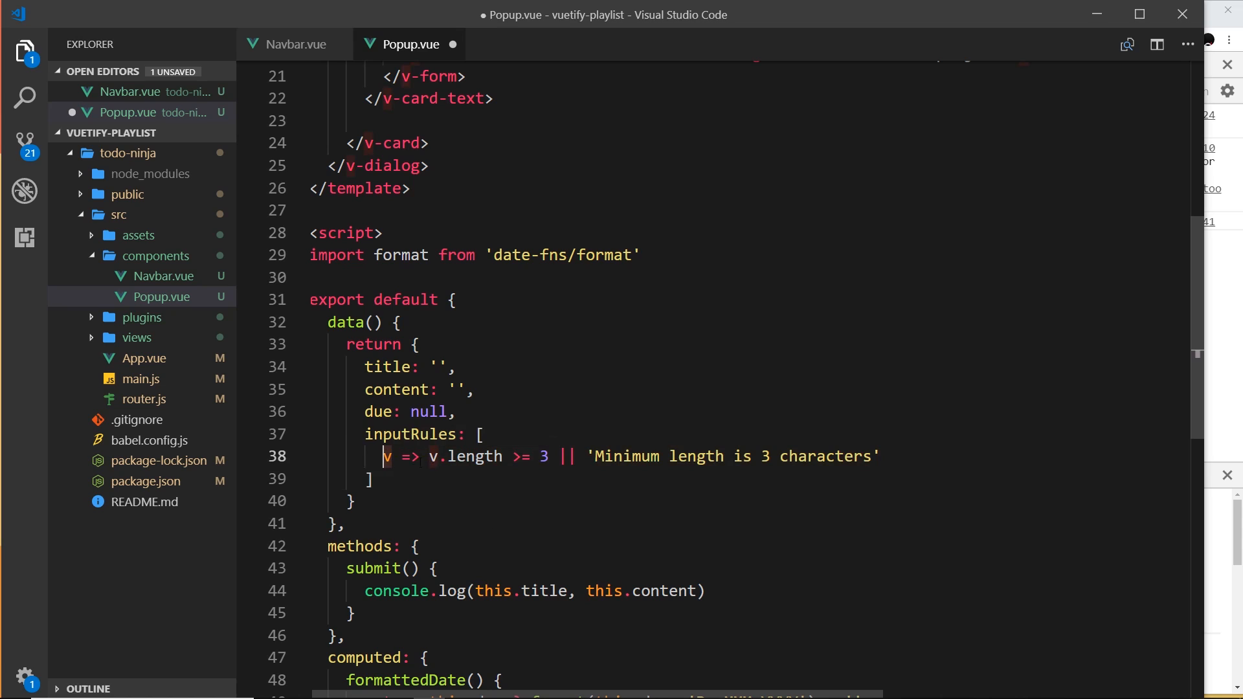
{"action": "double_click", "coordinate": [461, 457]}
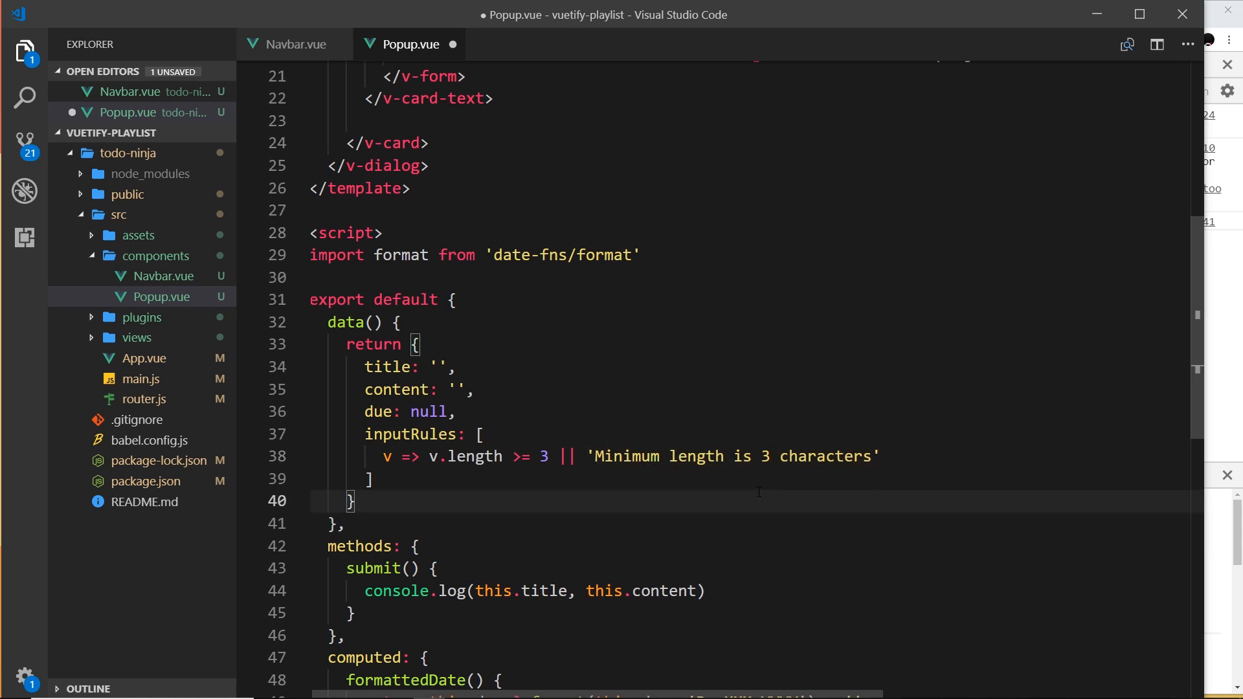
{"action": "key", "text": "ctrl+s"}
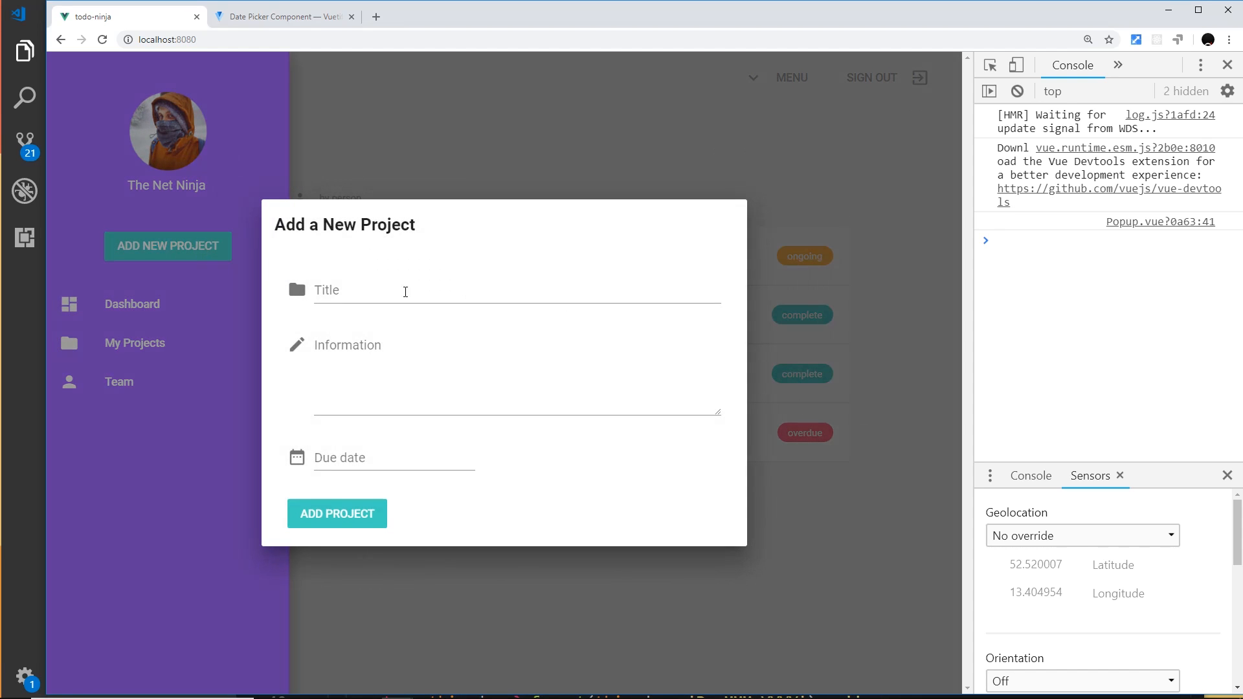
Enter 'hello' in the Title field so the minimum-length warning clears.
{"action": "left_click", "coordinate": [515, 290]}
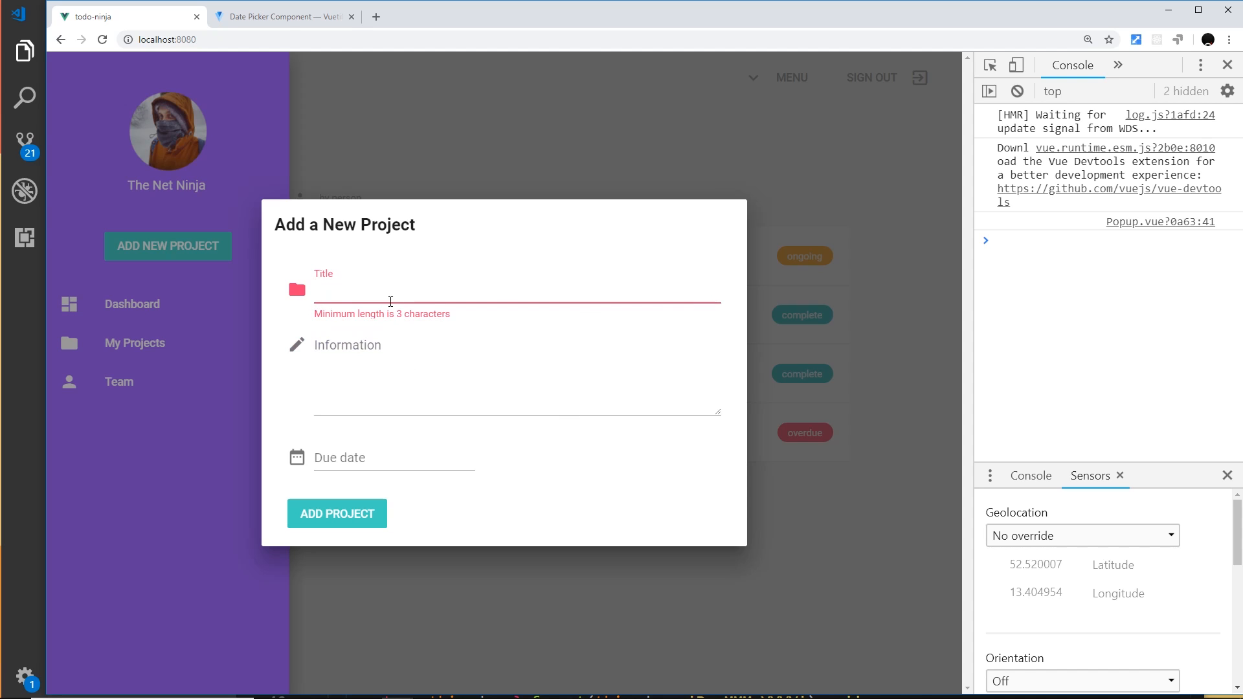
{"action": "type", "text": "he"}
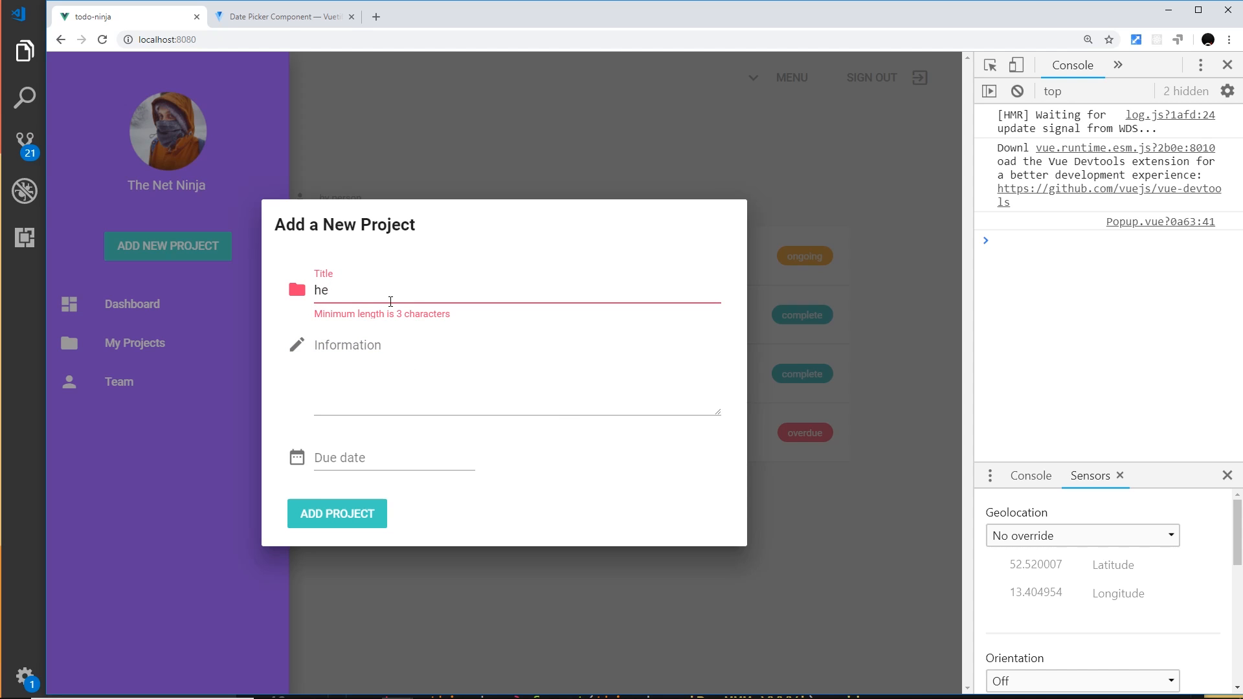
{"action": "type", "text": "llo"}
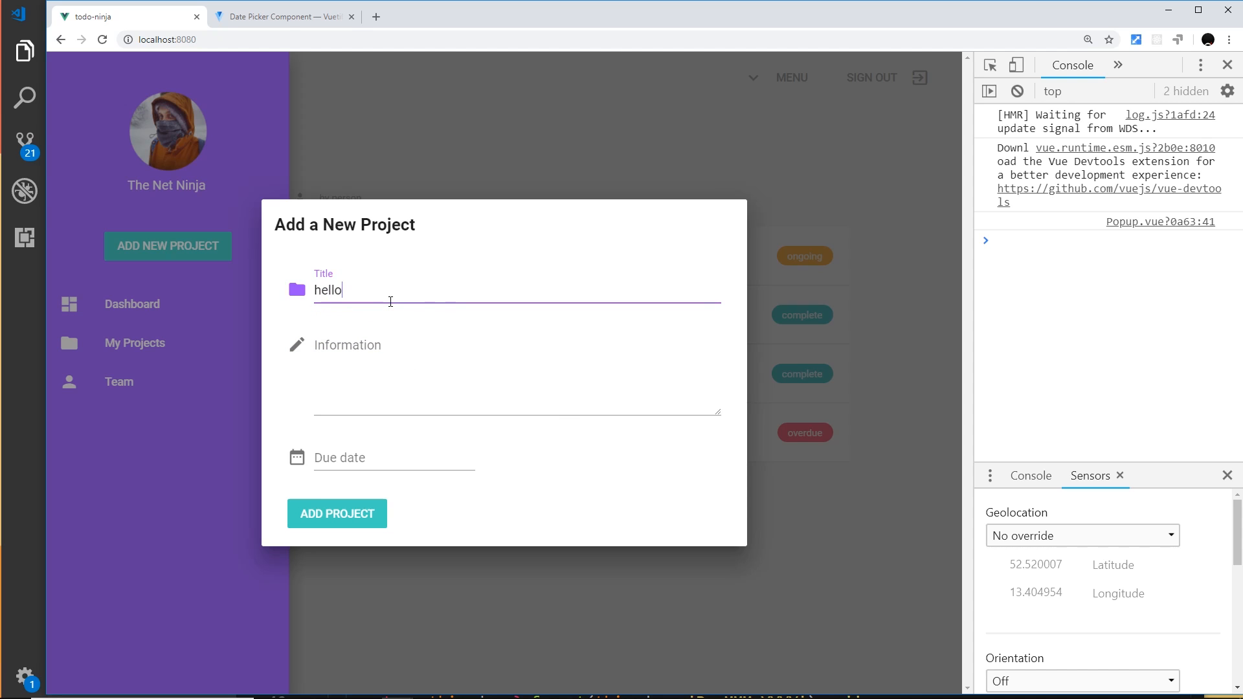
{"action": "key", "text": "BackSpace"}
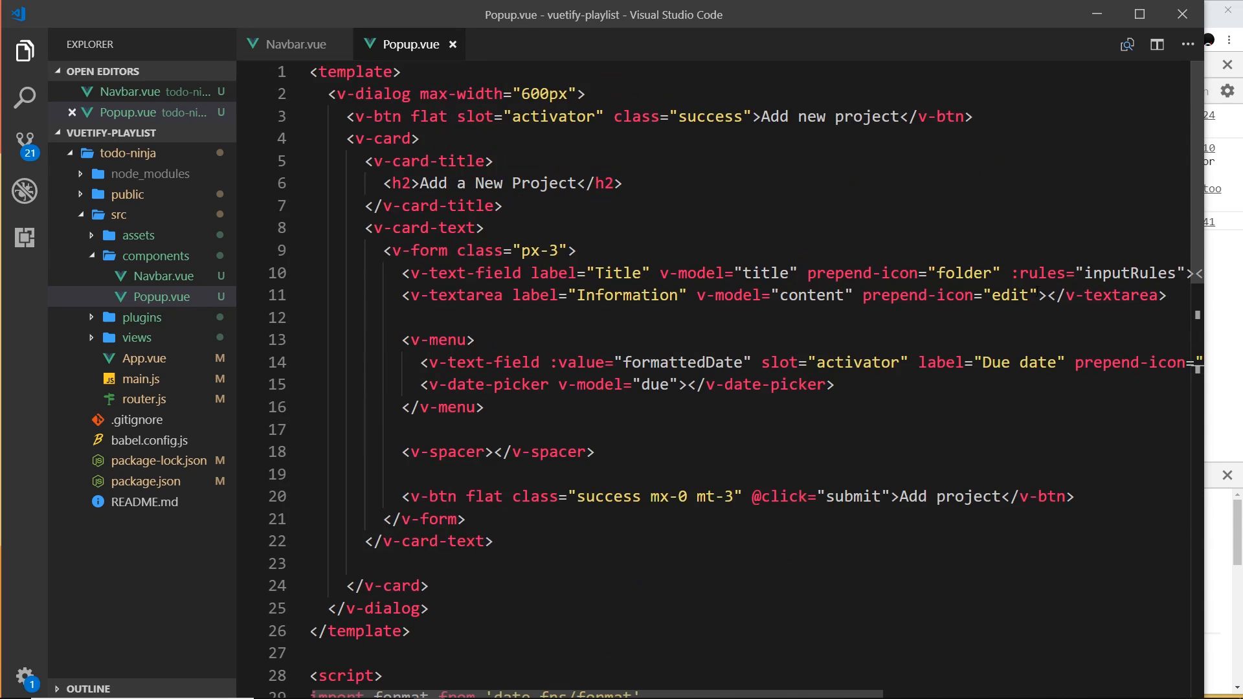
Paste :rules="inputRules" onto the Information textarea and Due date field, and save.
{"action": "double_click", "coordinate": [1094, 273]}
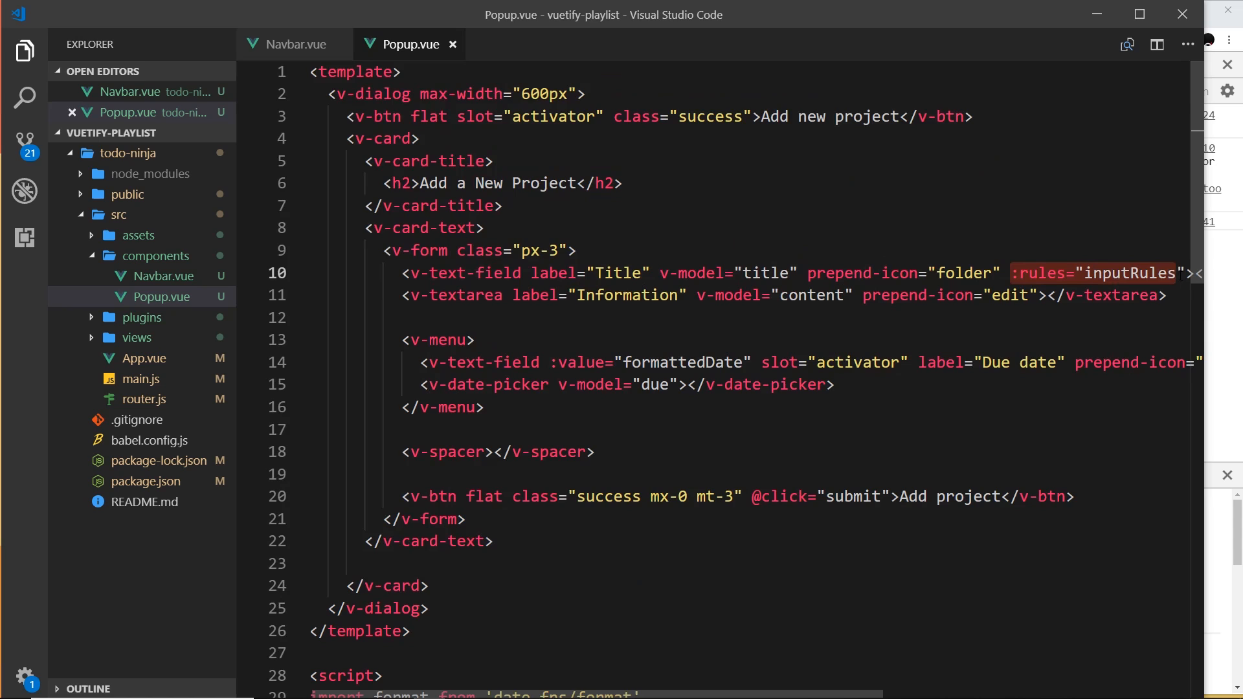
{"action": "scroll", "scroll_direction": "left", "scroll_amount": 3}
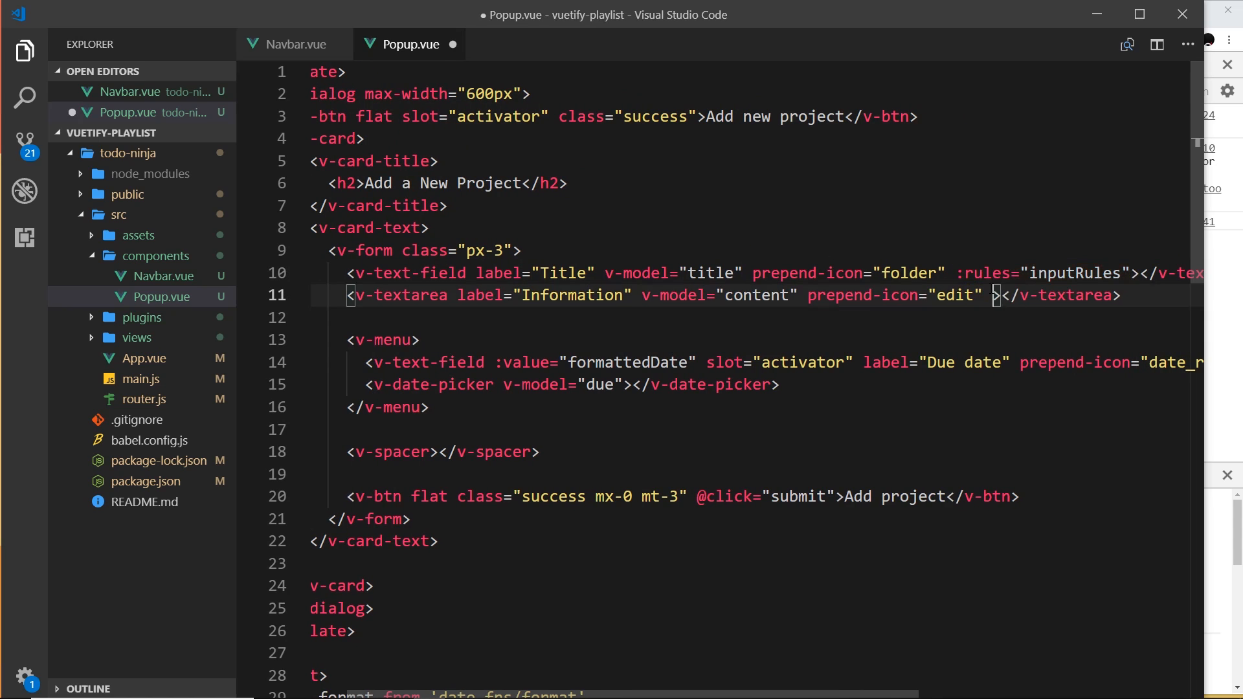
{"action": "type", "text": ":rules=\"inputRules\""}
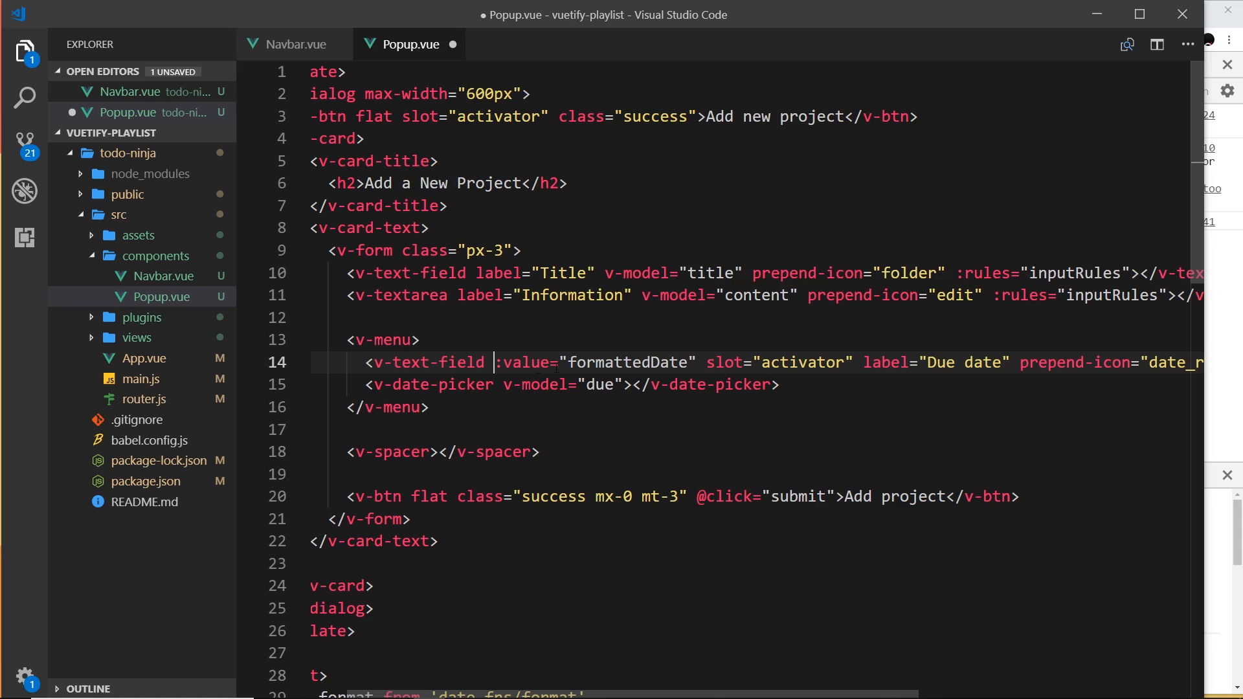
{"action": "type", "text": ":rules=\"inputRules\""}
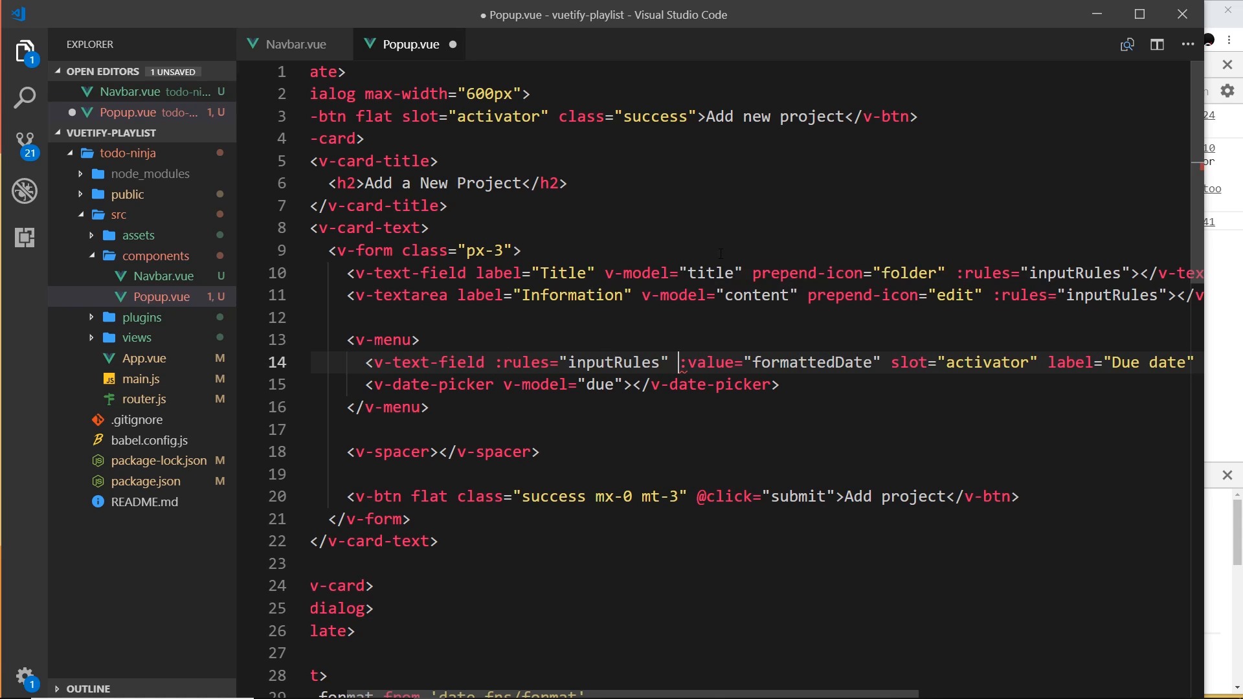
{"action": "key", "text": "ctrl+s"}
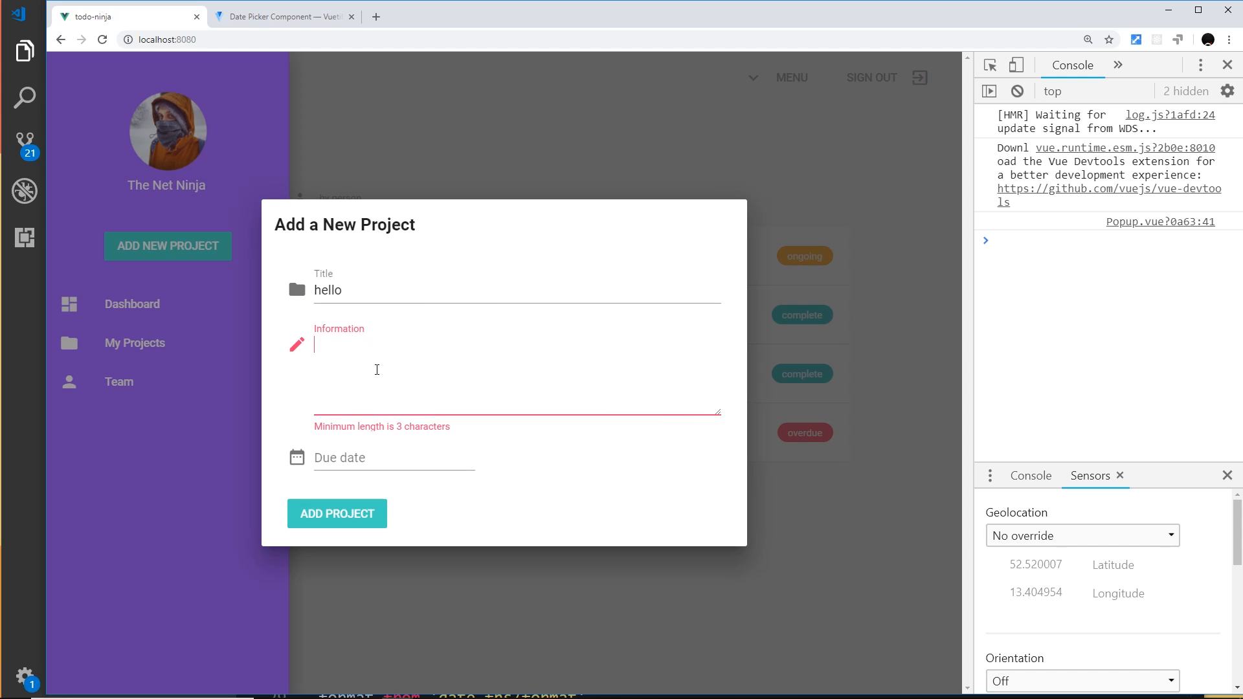
Fill Information with 'hello', pick 16th Nov 2018 as due date, then return to Title.
{"action": "type", "text": "hello"}
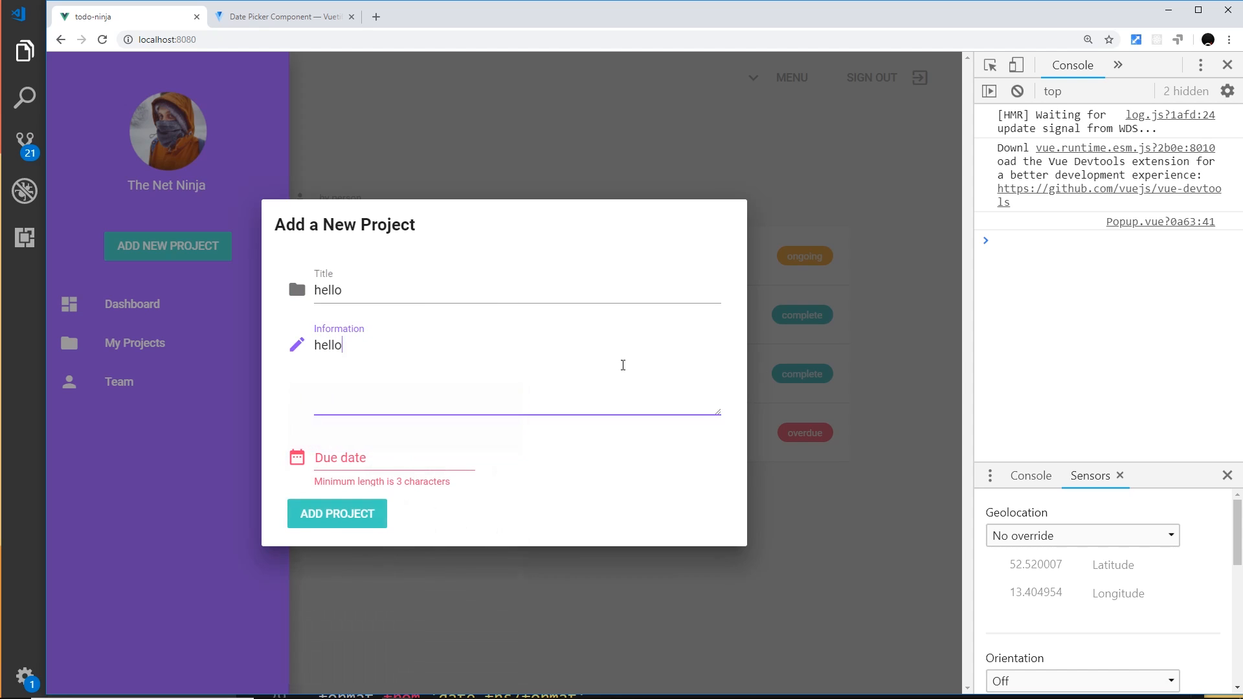
{"action": "left_click", "coordinate": [381, 457]}
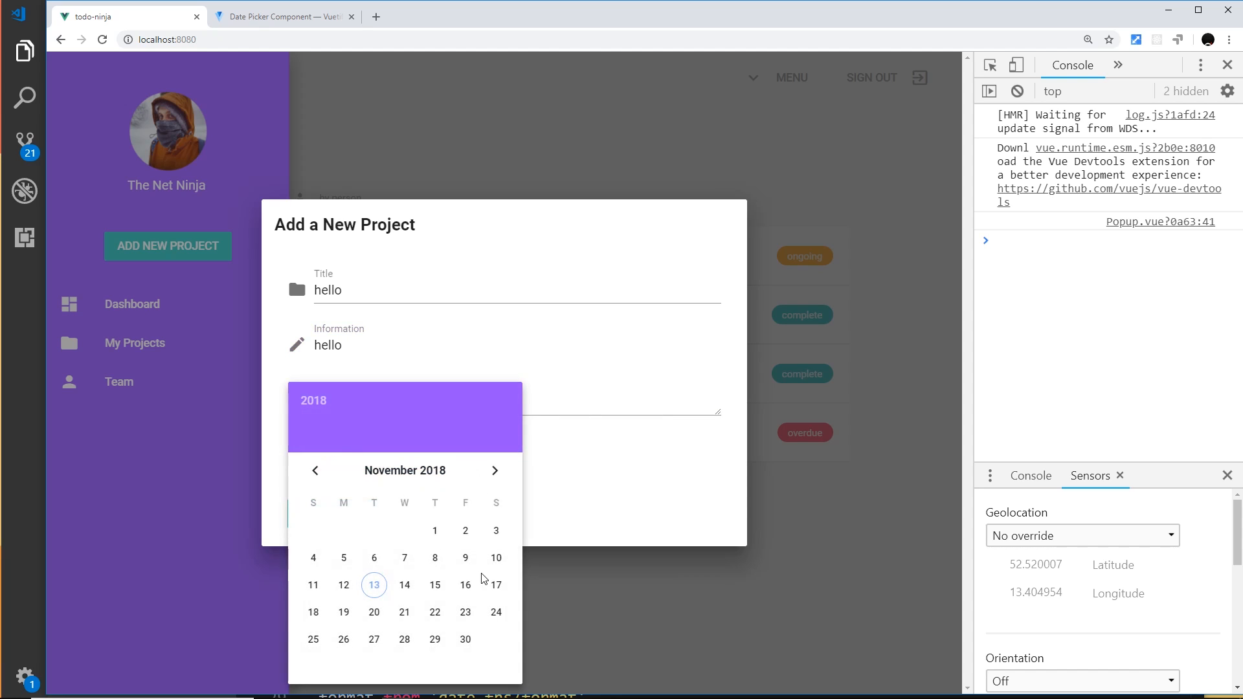
{"action": "left_click", "coordinate": [465, 585]}
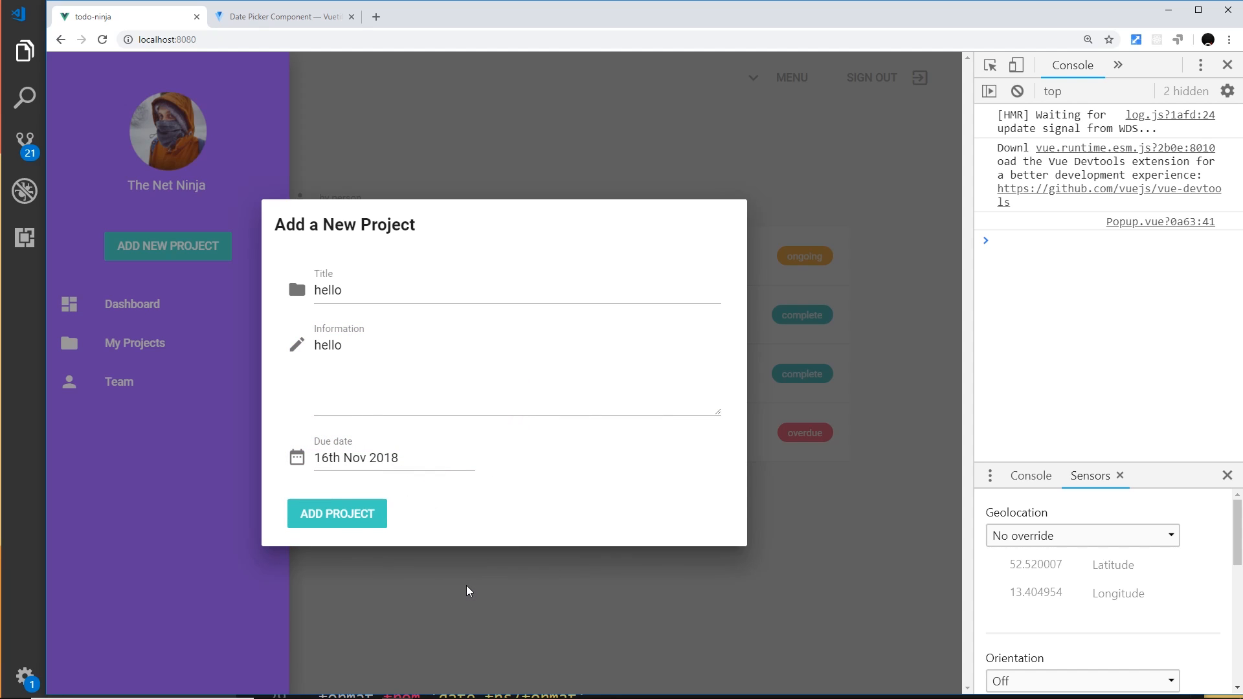
{"action": "mouse_move", "coordinate": [469, 587]}
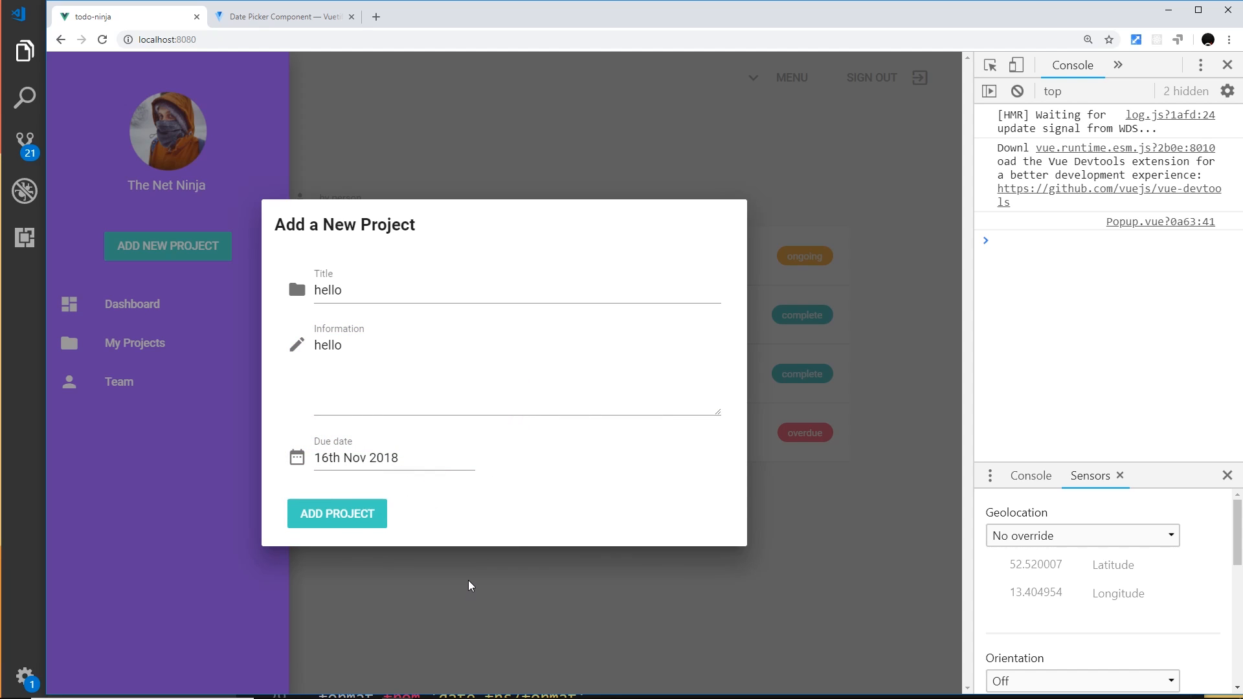
{"action": "mouse_move", "coordinate": [419, 199]}
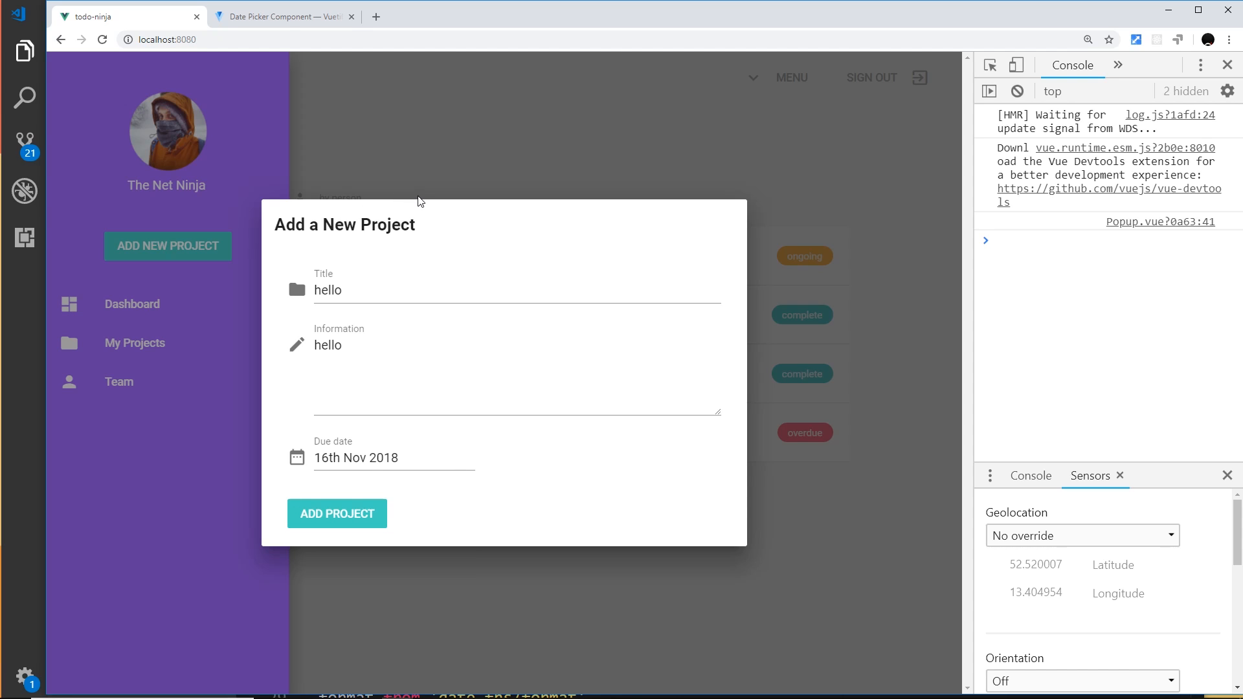
{"action": "left_click", "coordinate": [515, 289]}
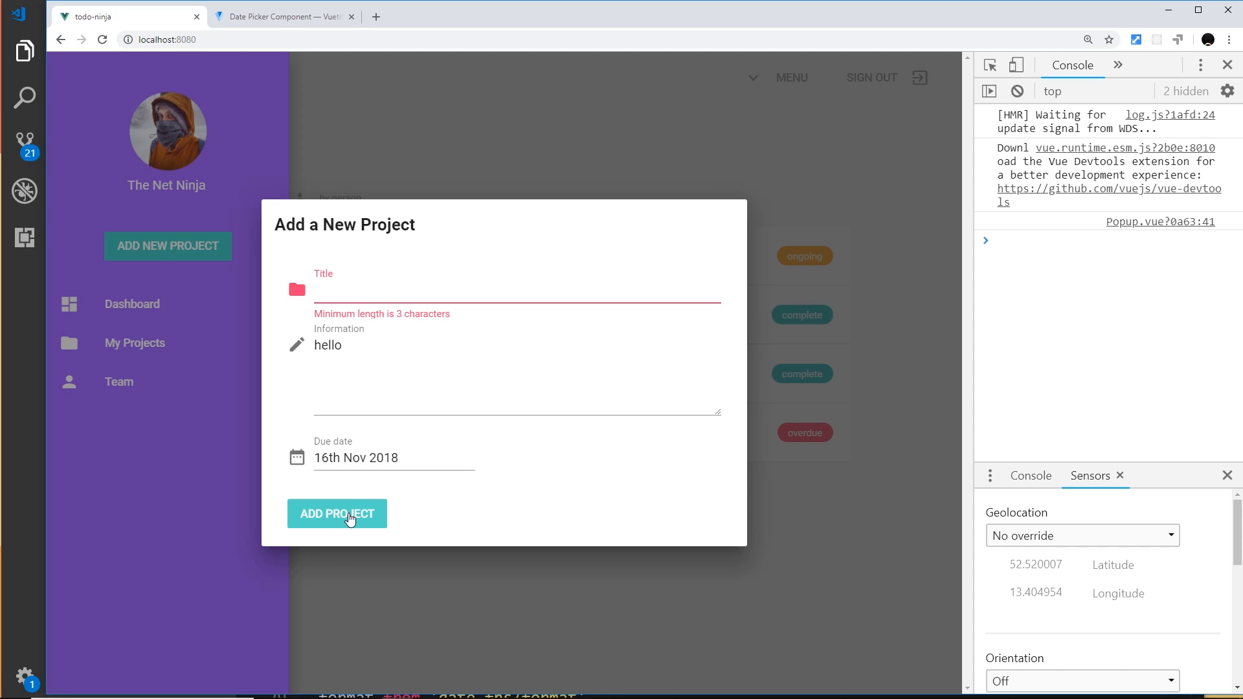
{"action": "left_click", "coordinate": [336, 514]}
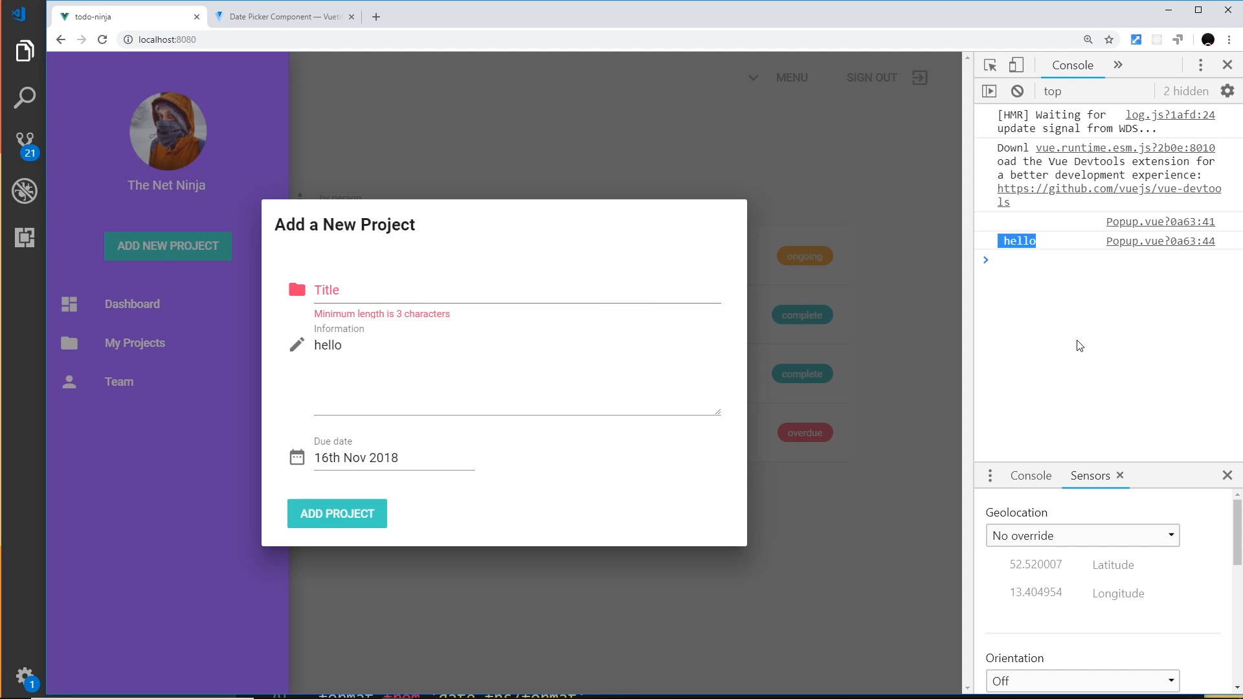
{"action": "mouse_move", "coordinate": [1002, 254]}
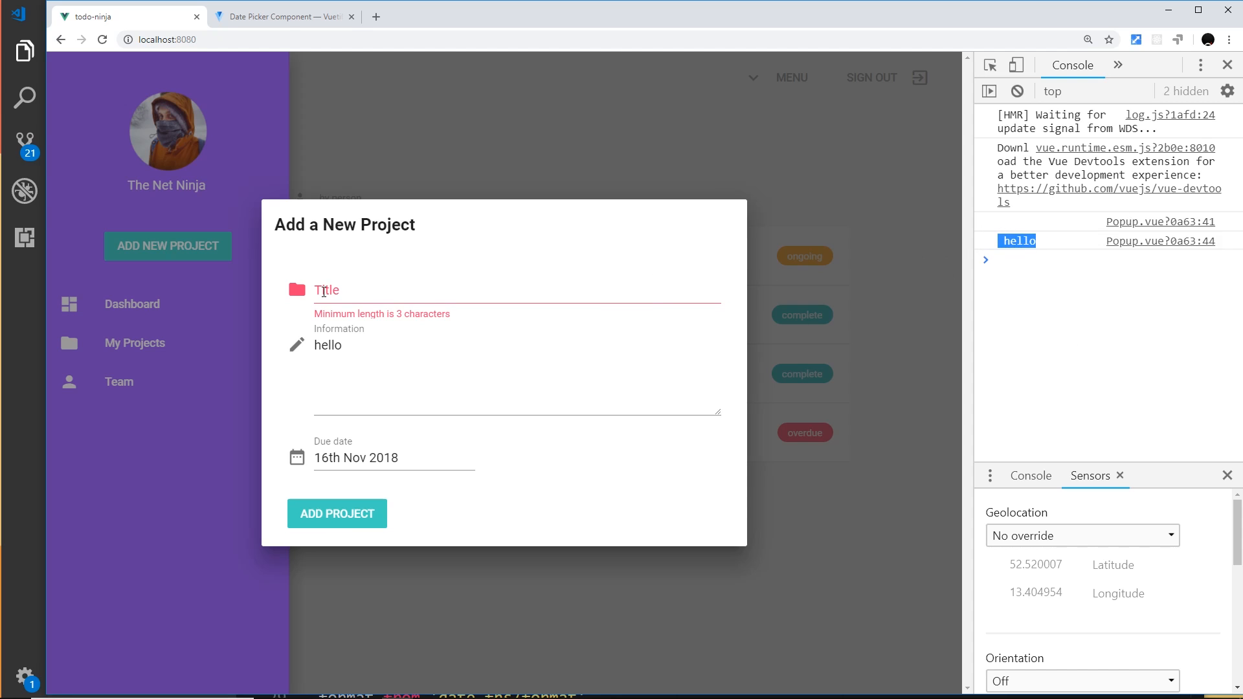
{"action": "mouse_move", "coordinate": [531, 279]}
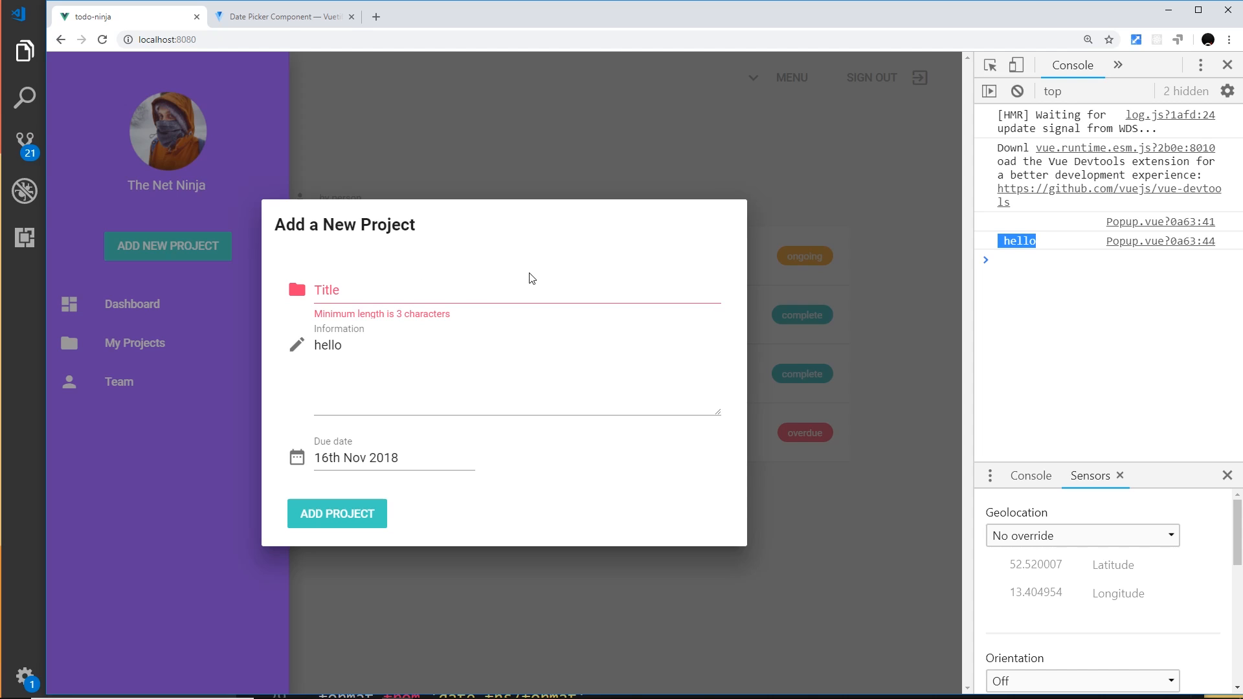
{"action": "left_click", "coordinate": [515, 289]}
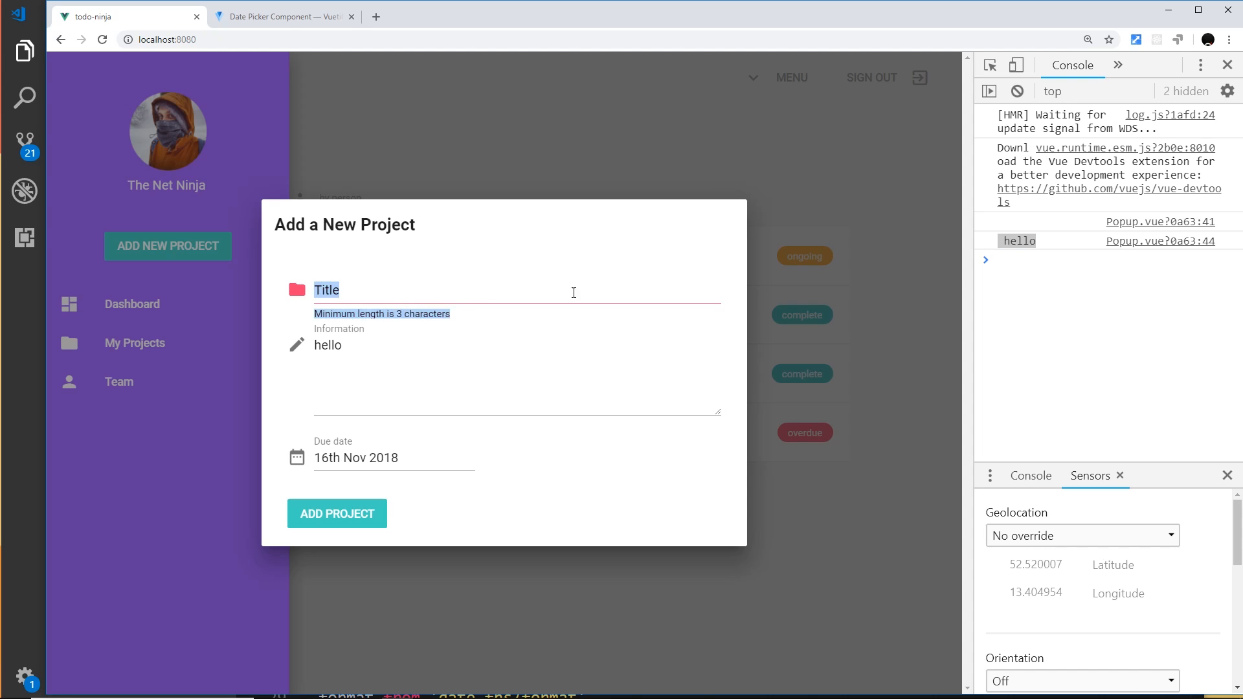
{"action": "mouse_move", "coordinate": [397, 288]}
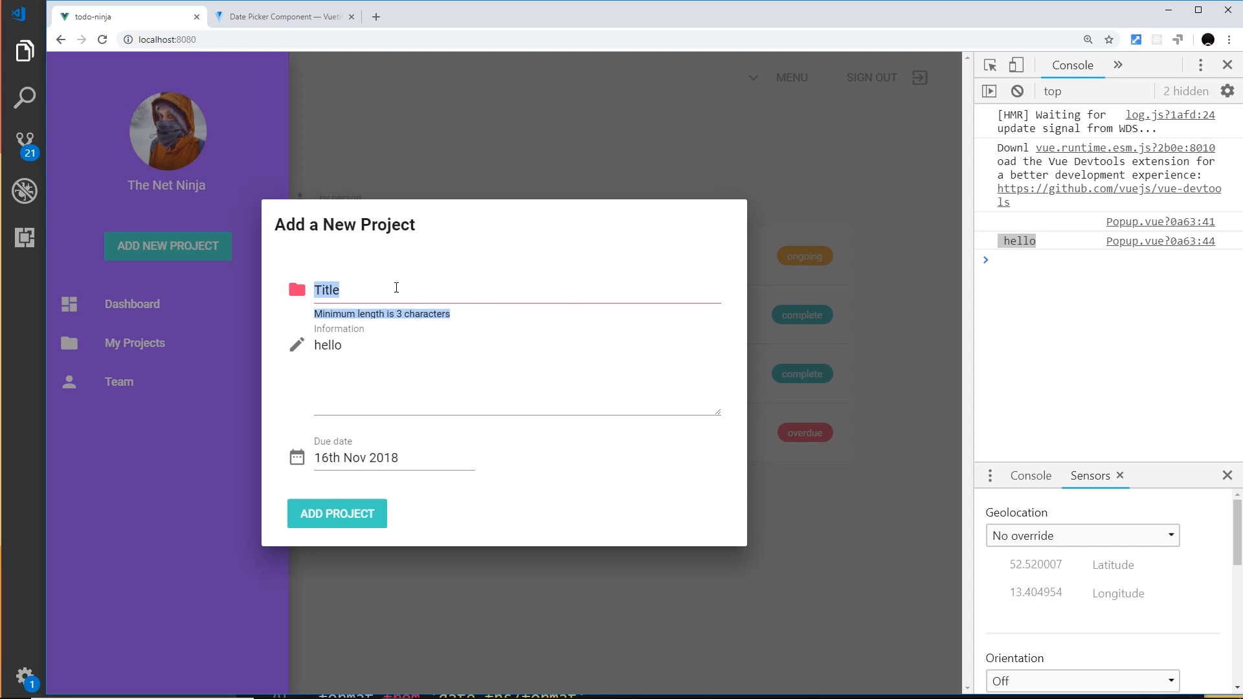
{"action": "mouse_move", "coordinate": [369, 310]}
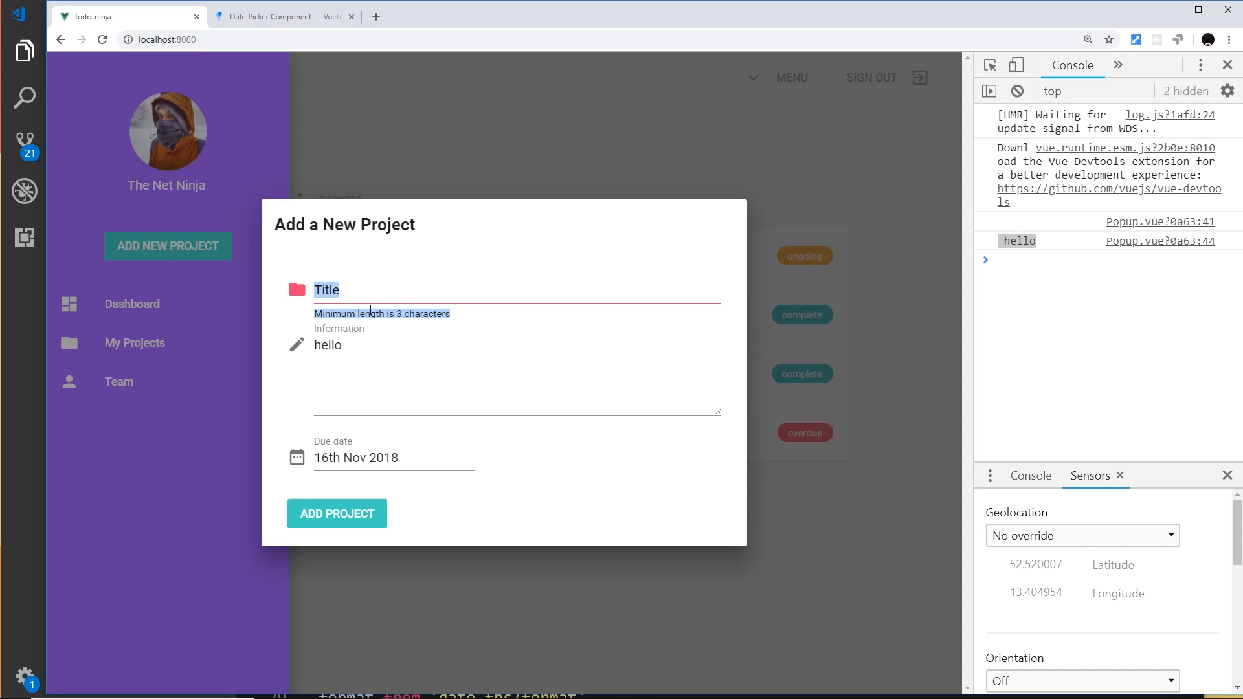
{"action": "mouse_move", "coordinate": [3, 393]}
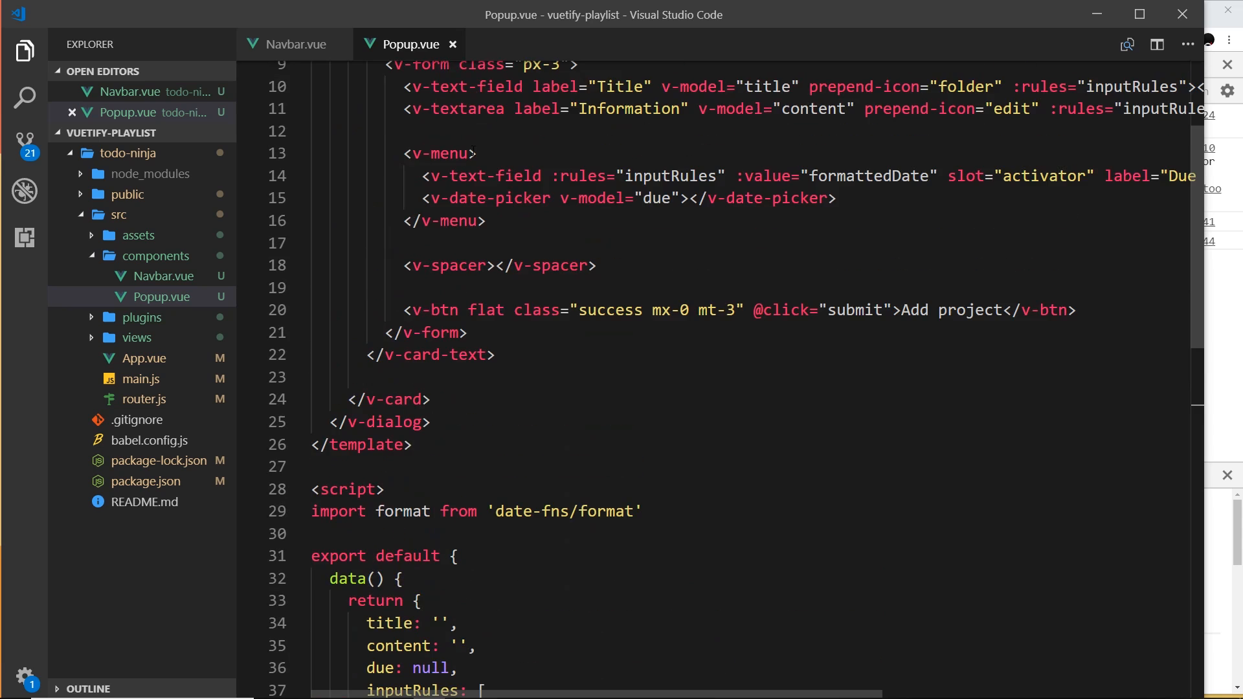
Open a blank line in submit() and add ref="form" to the v-form tag.
{"action": "scroll", "scroll_direction": "down", "scroll_amount": 3}
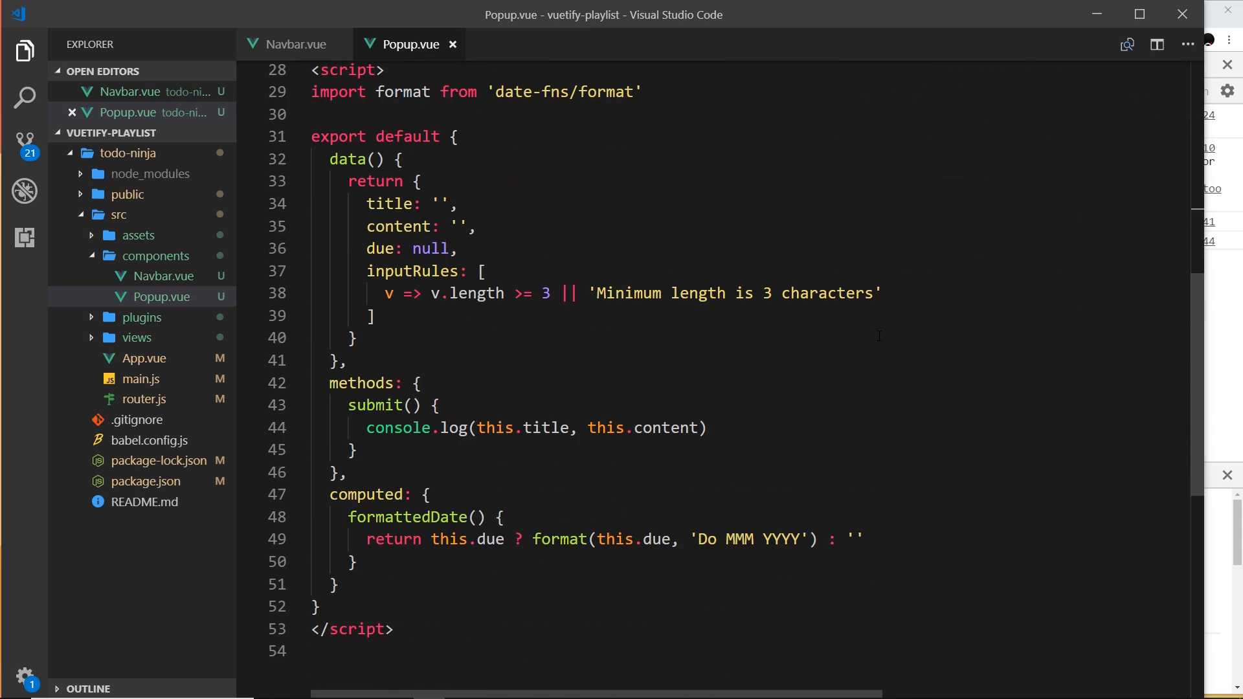
{"action": "left_click", "coordinate": [439, 405]}
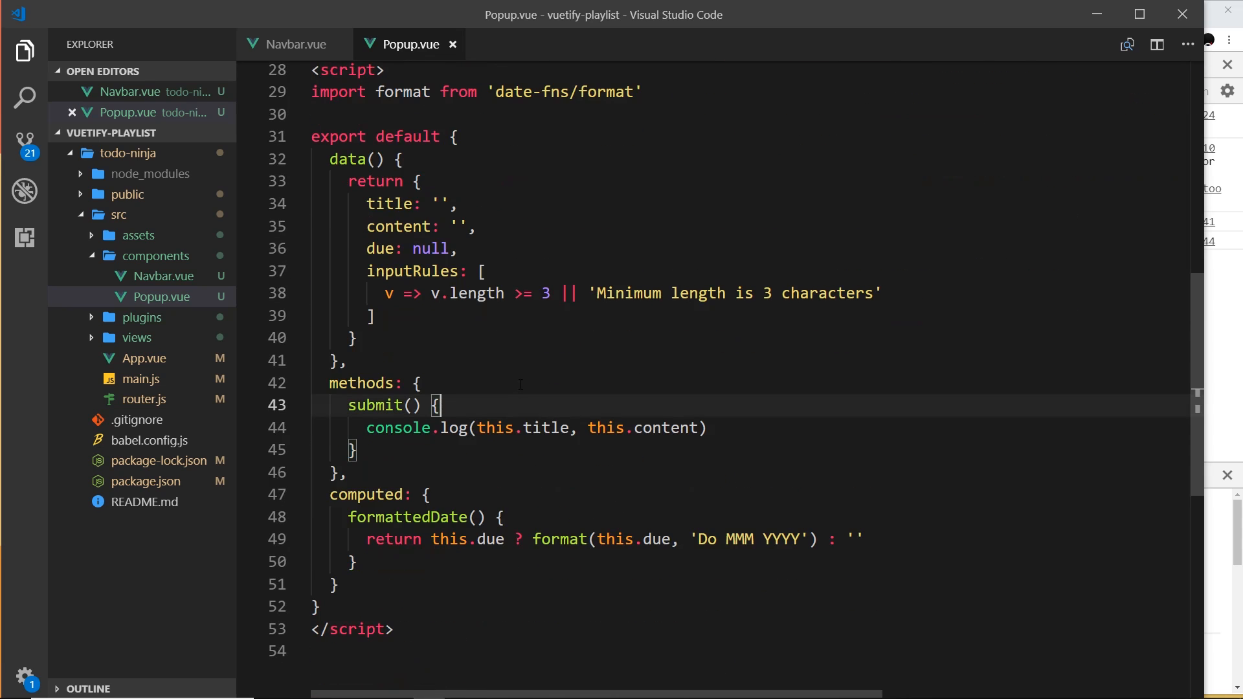
{"action": "key", "text": "Enter"}
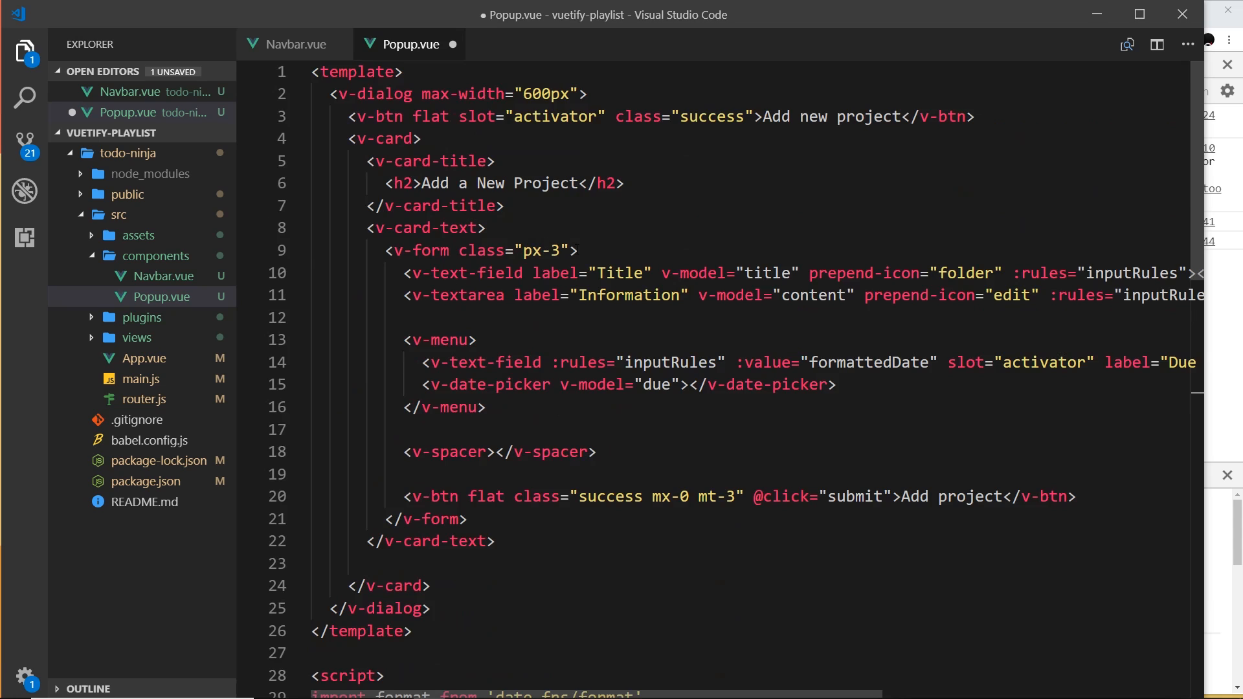
{"action": "type", "text": "ref="}
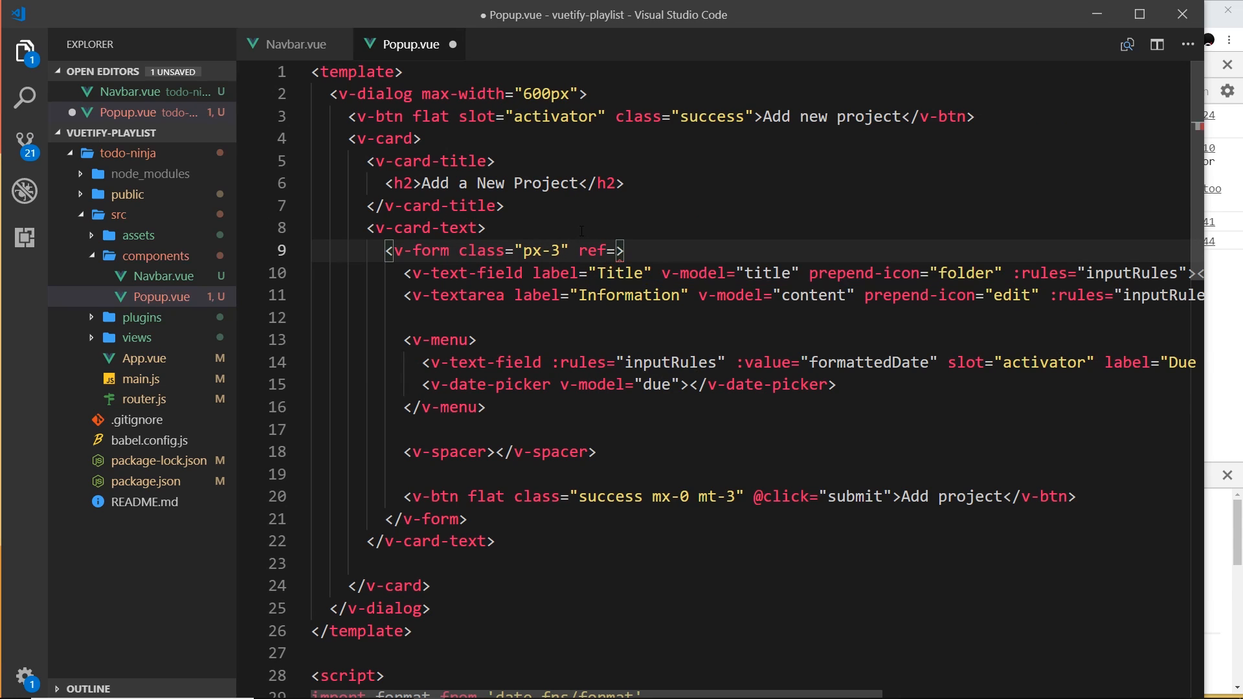
{"action": "type", "text": "form\""}
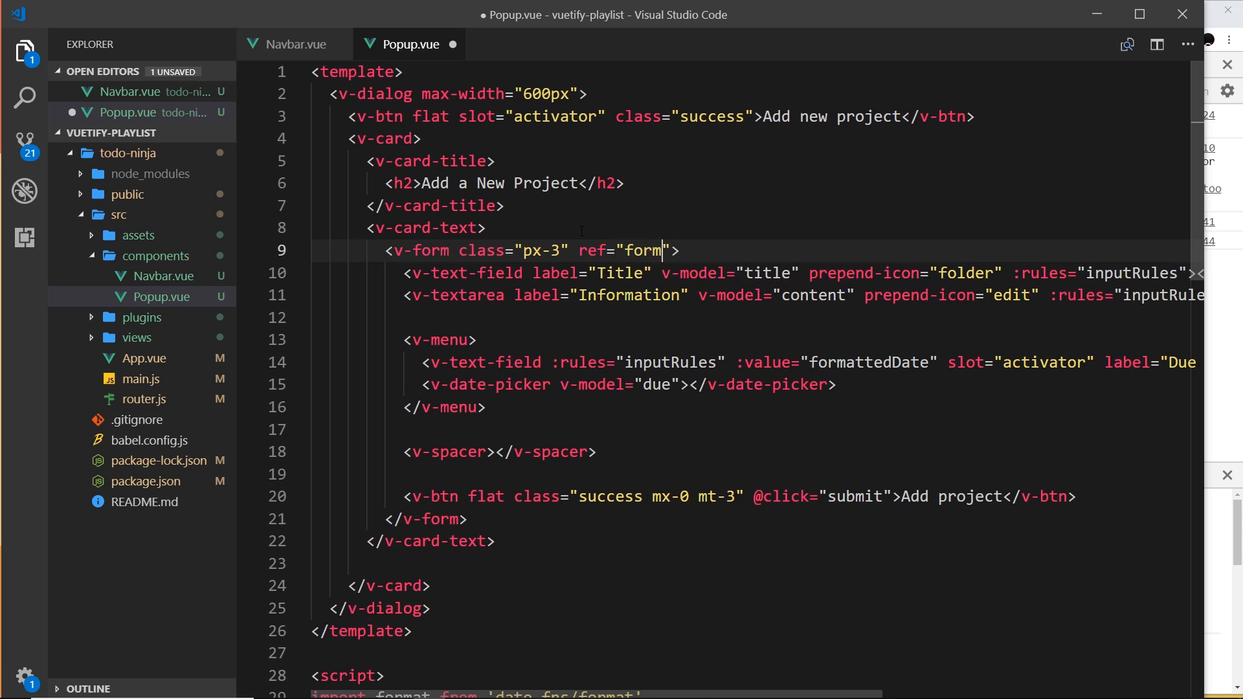
{"action": "scroll", "scroll_direction": "down", "scroll_amount": 3}
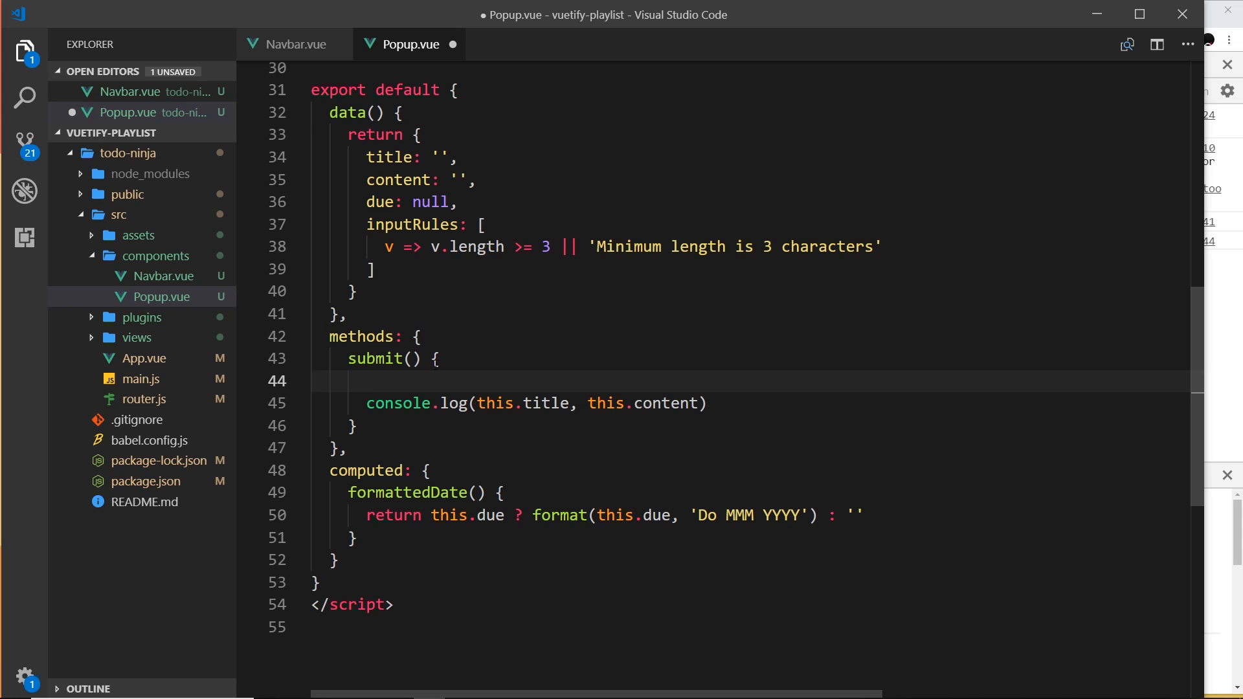
Wrap console.log(this.title, this.content) in if(this.$refs.form.validate()){ }.
{"action": "type", "text": "this."}
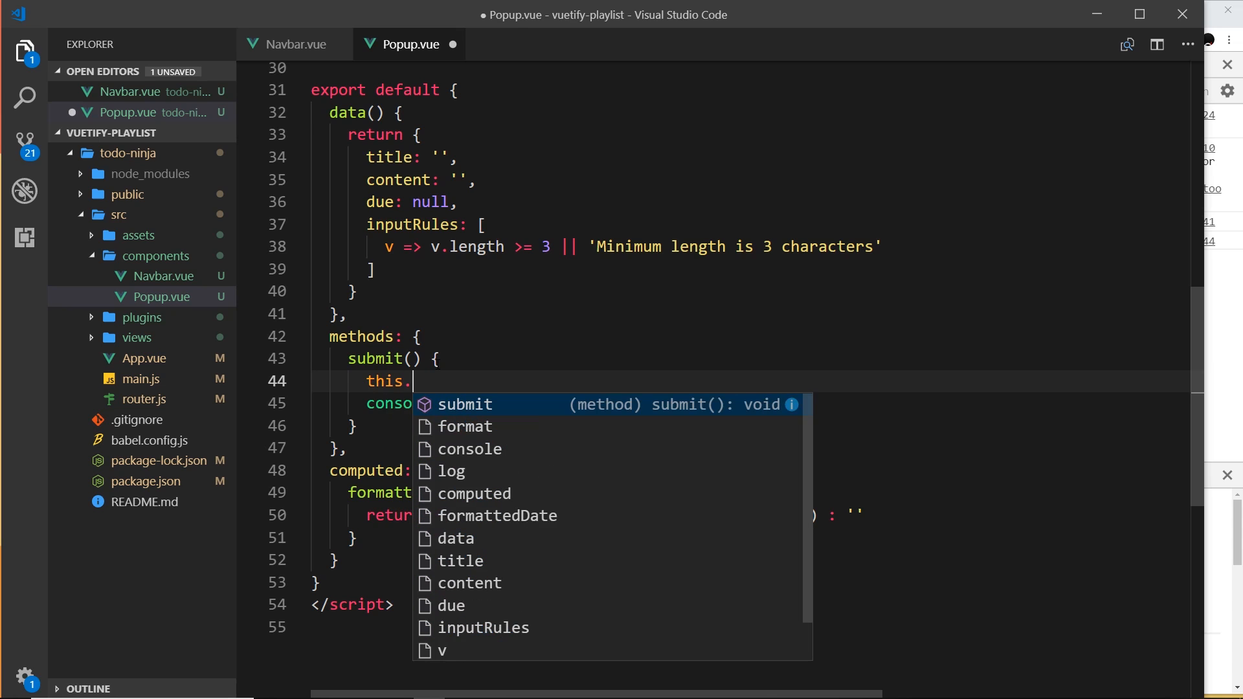
{"action": "type", "text": "$refs"}
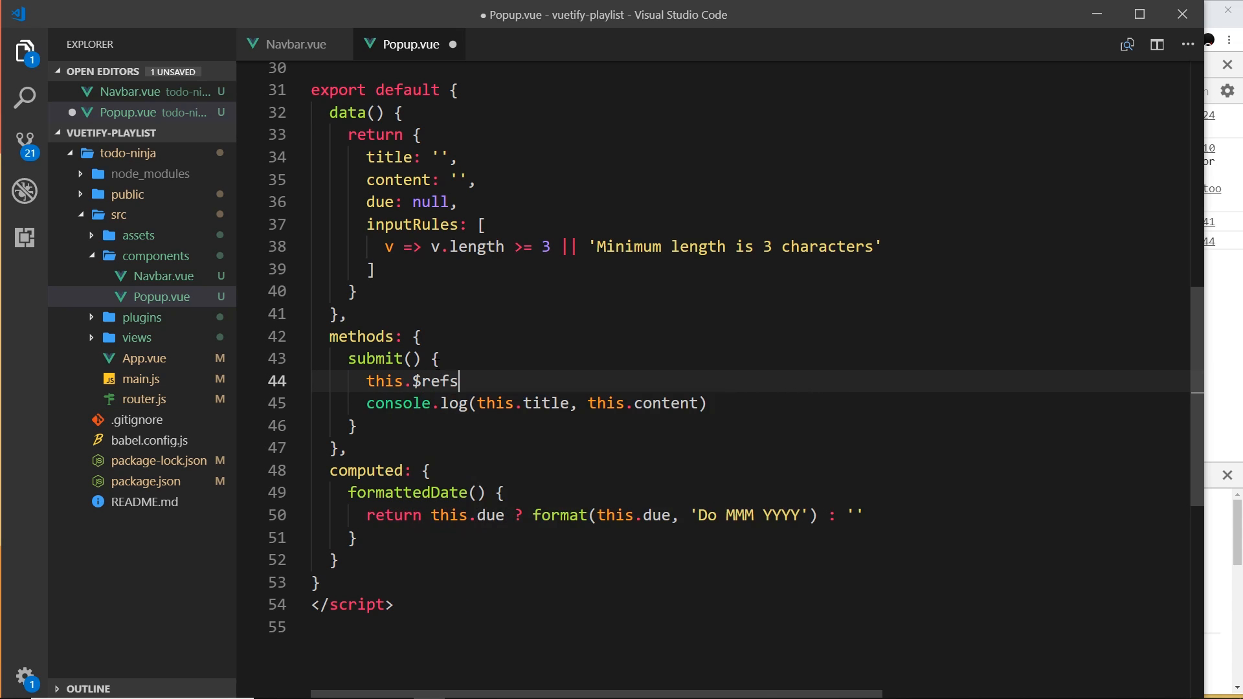
{"action": "type", "text": ".form"}
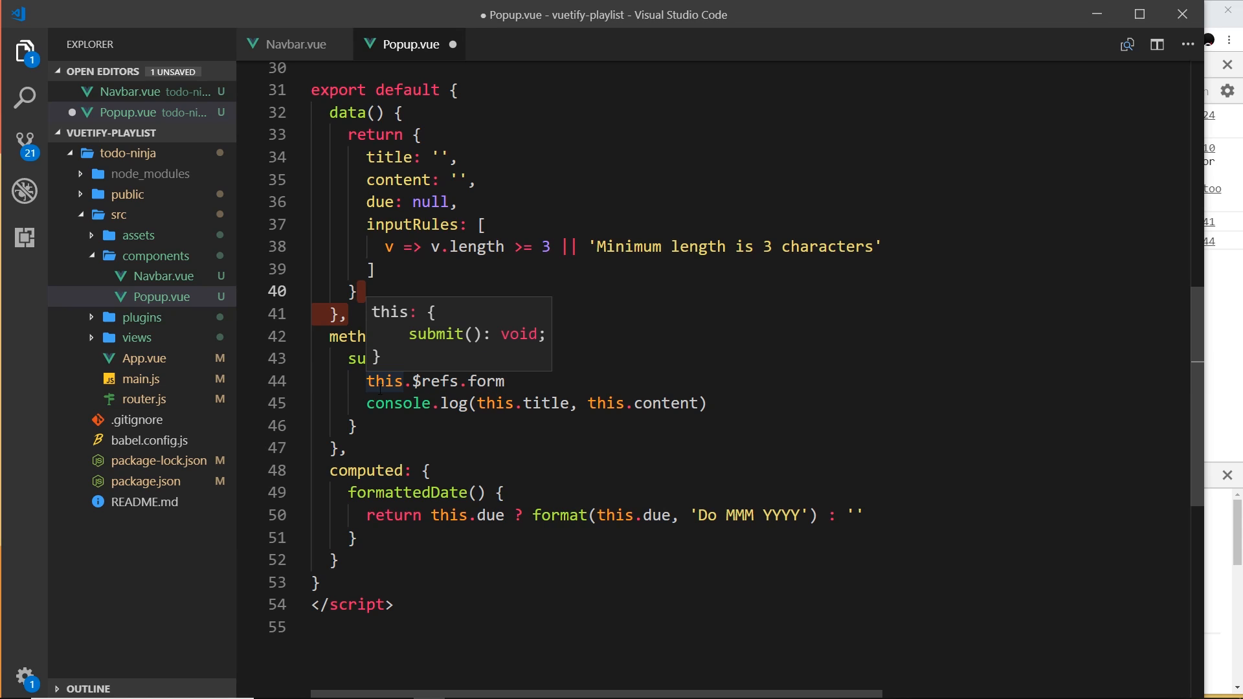
{"action": "type", "text": "if"}
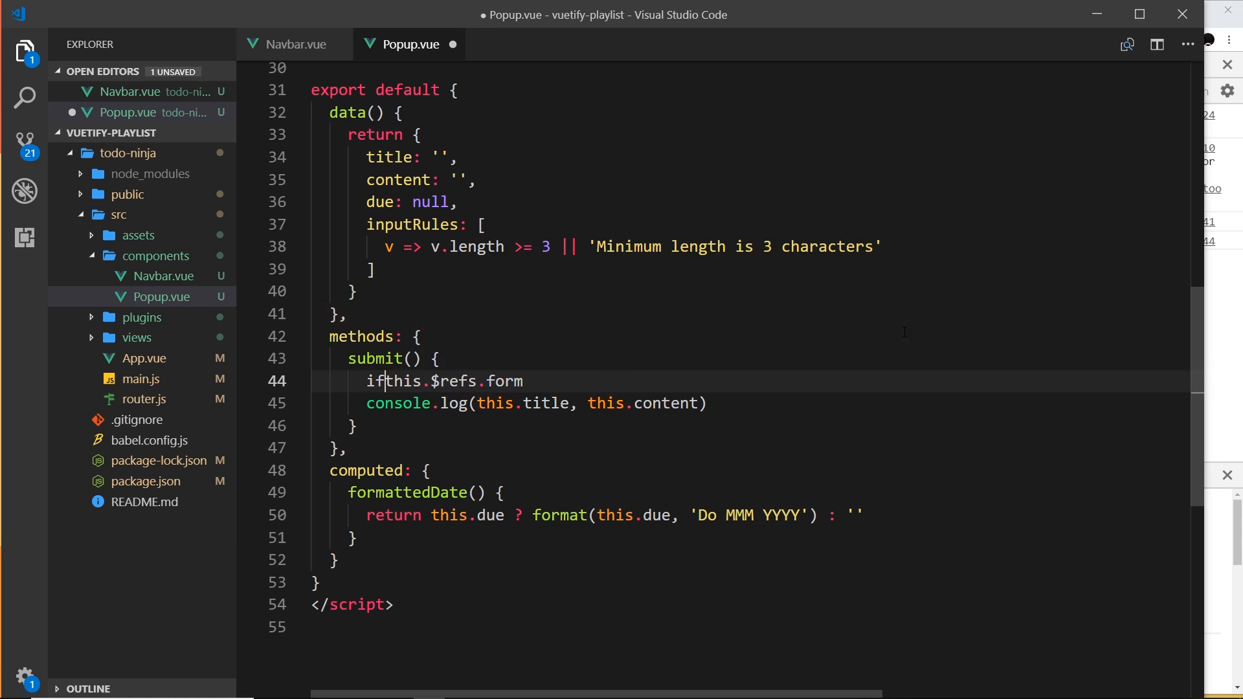
{"action": "type", "text": "("}
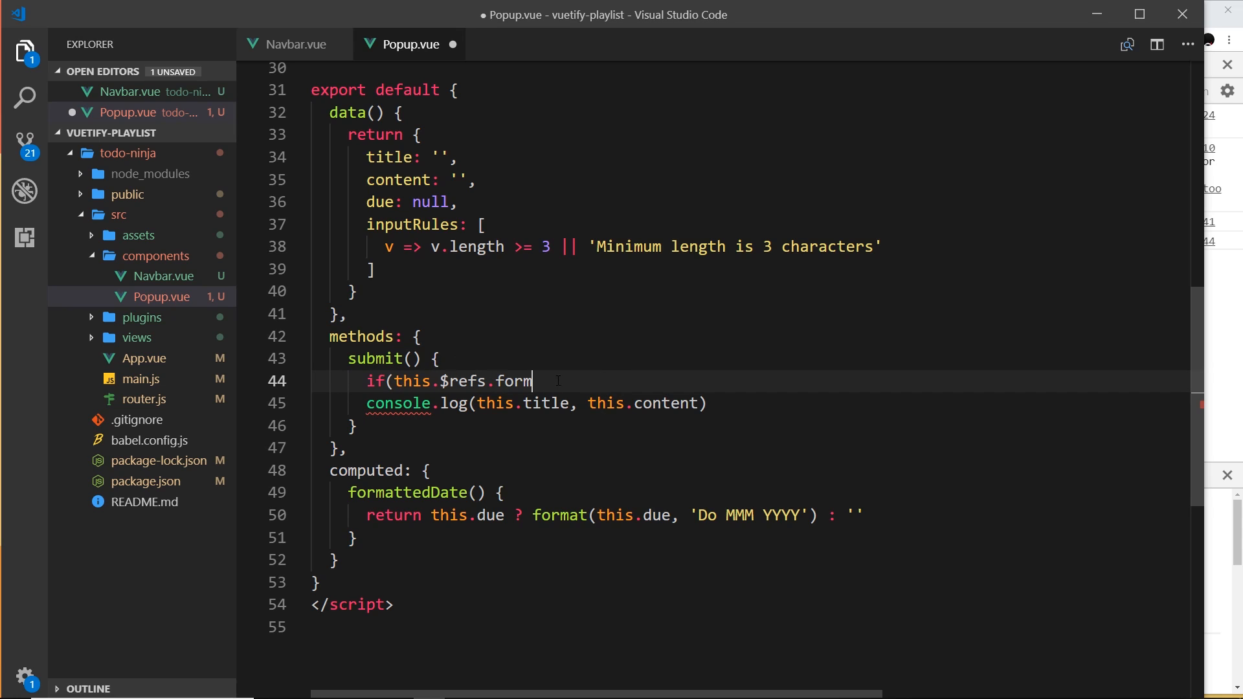
{"action": "type", "text": ".valid"}
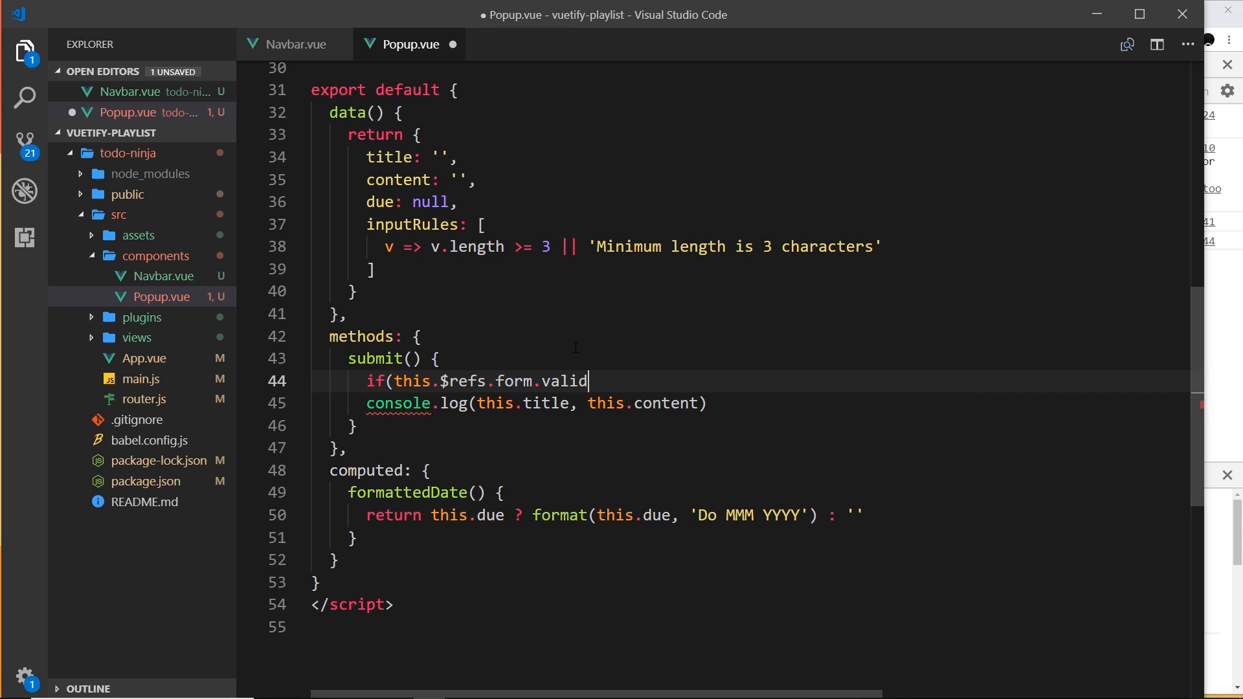
{"action": "type", "text": "ate()"}
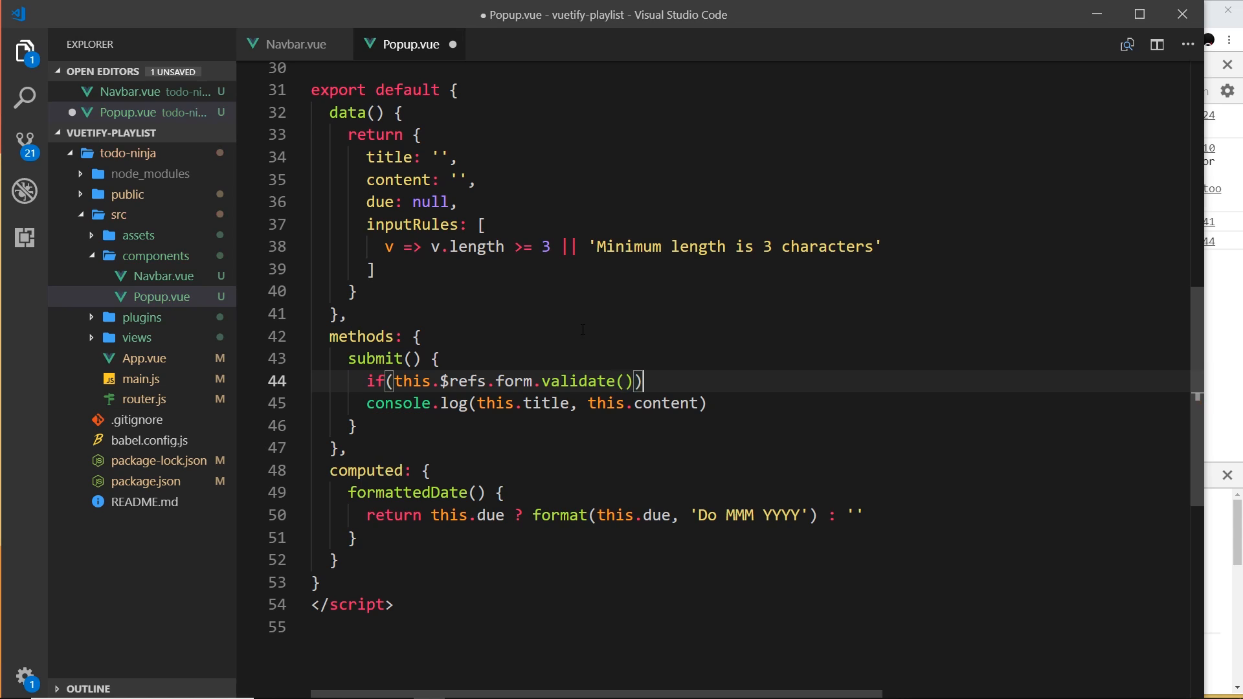
{"action": "type", "text": "{"}
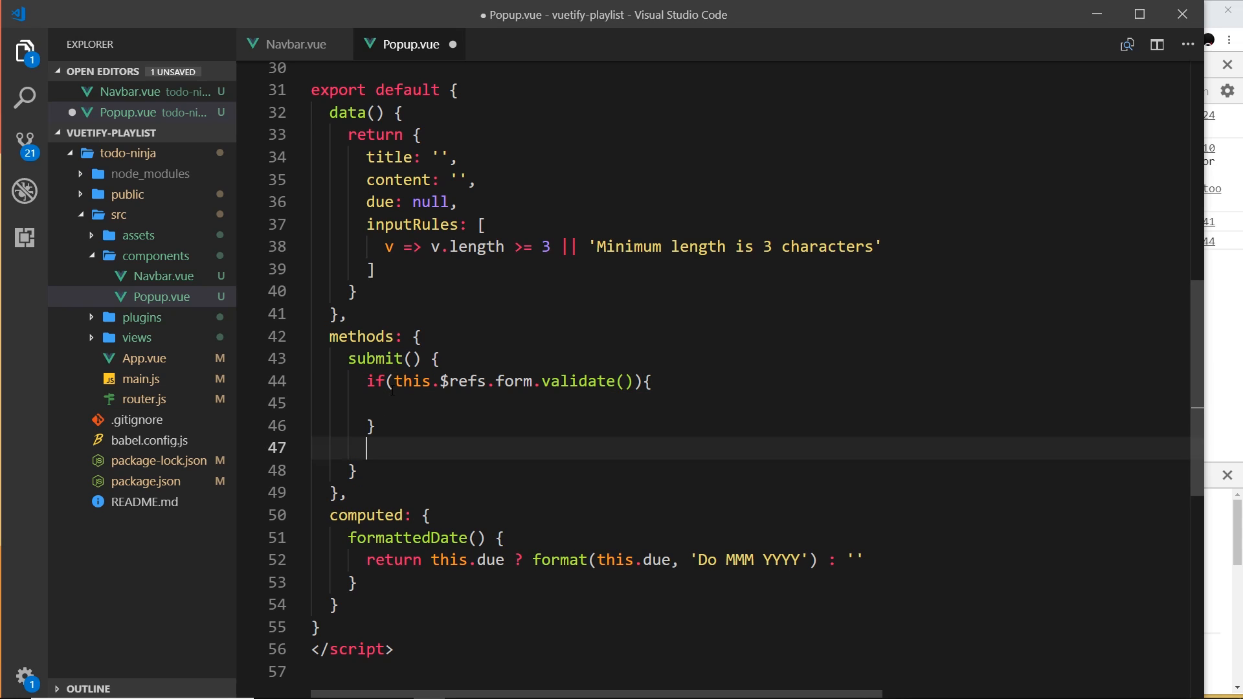
{"action": "type", "text": "console.log(this.title, this.content)"}
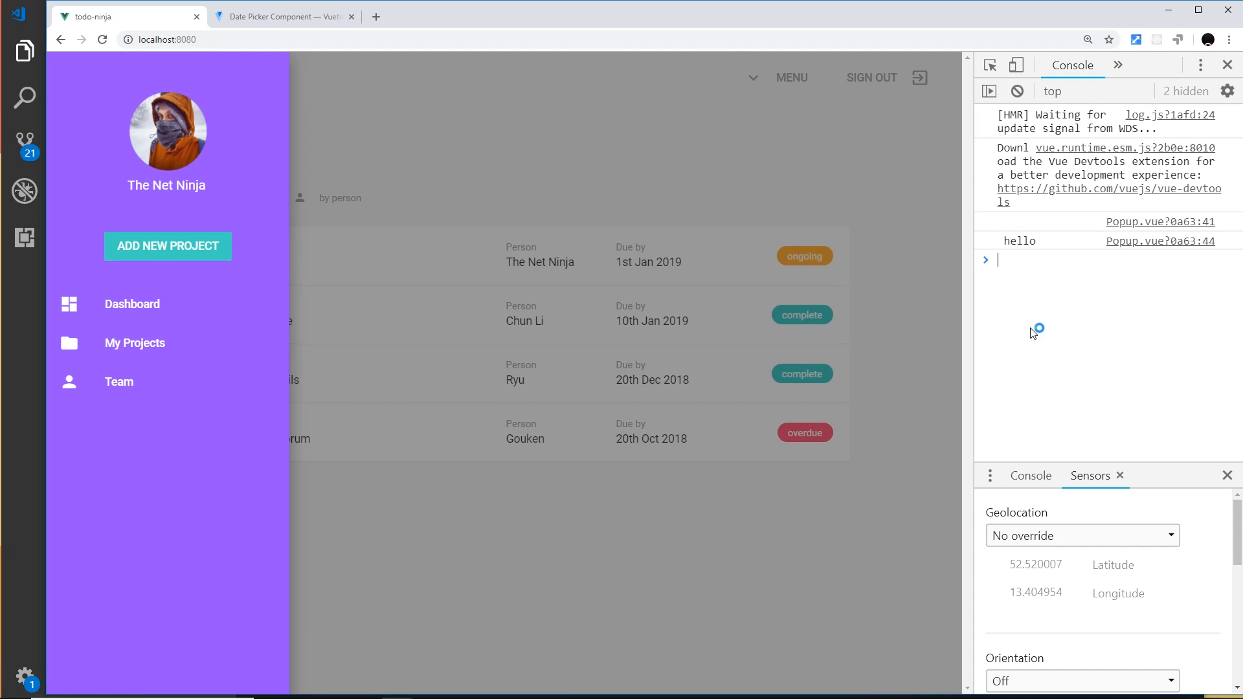
Submit the form empty to see errors, then fill it with a 24th Nov 2018 due date.
{"action": "left_click", "coordinate": [167, 246]}
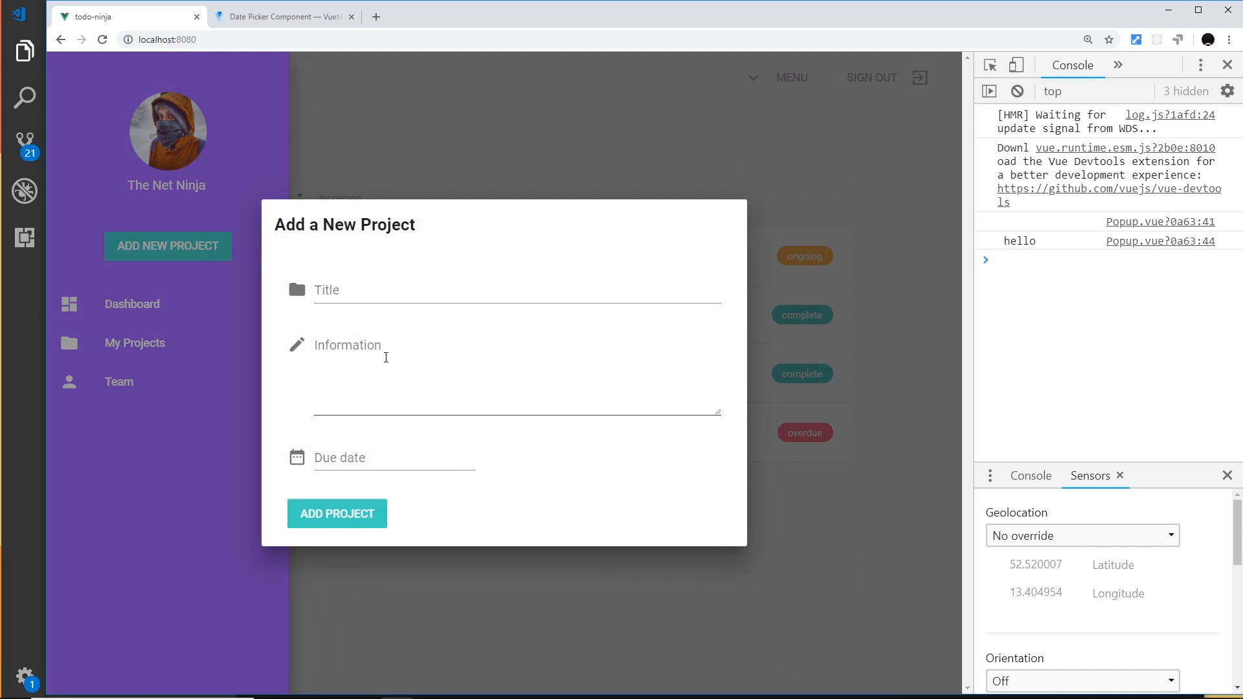
{"action": "left_click", "coordinate": [337, 514]}
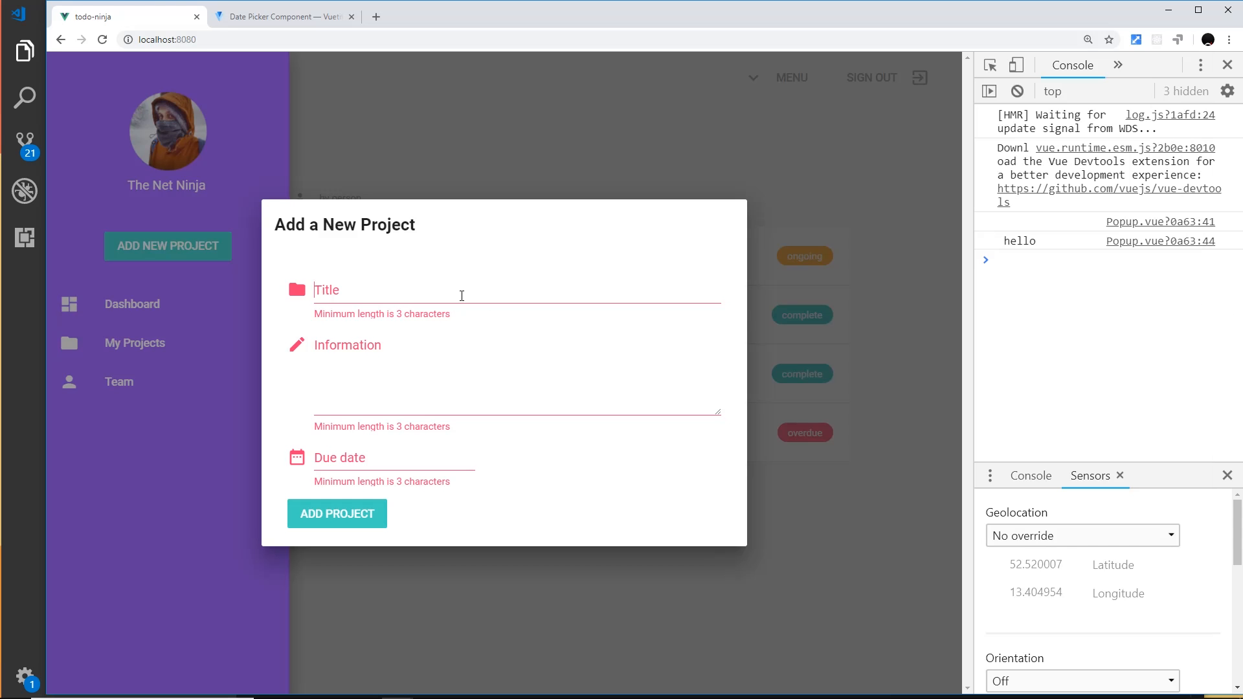
{"action": "type", "text": "t"}
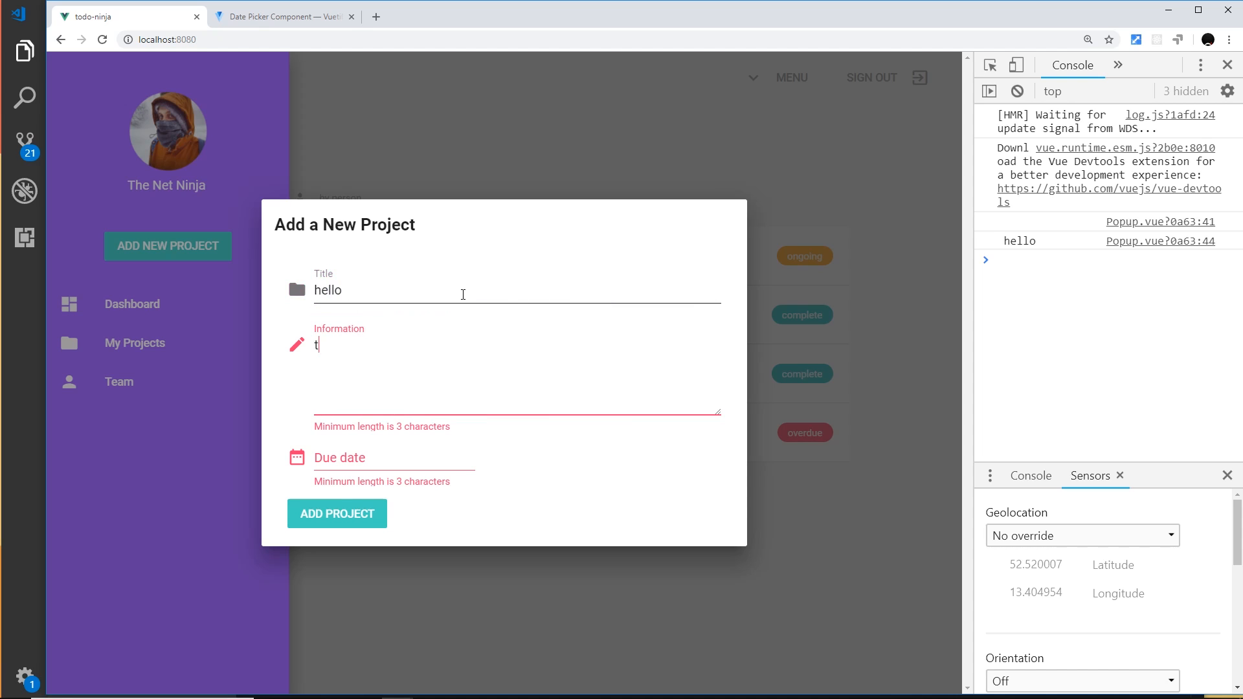
{"action": "left_click", "coordinate": [357, 458]}
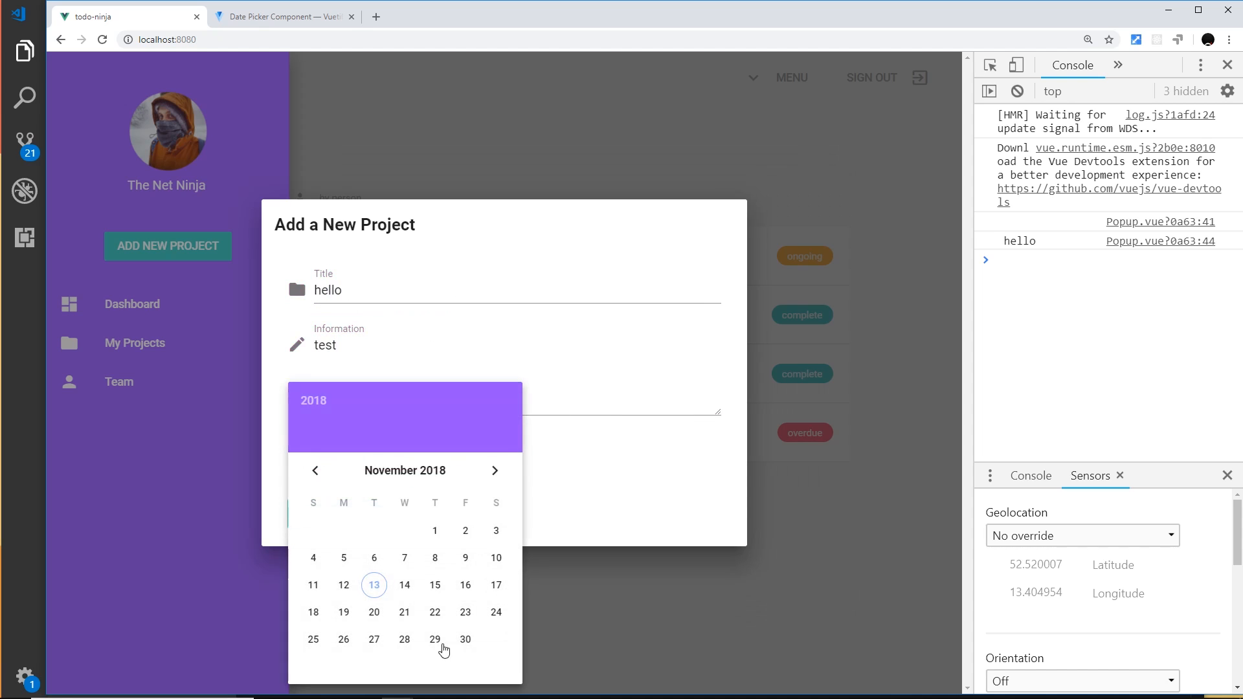
{"action": "left_click", "coordinate": [496, 611]}
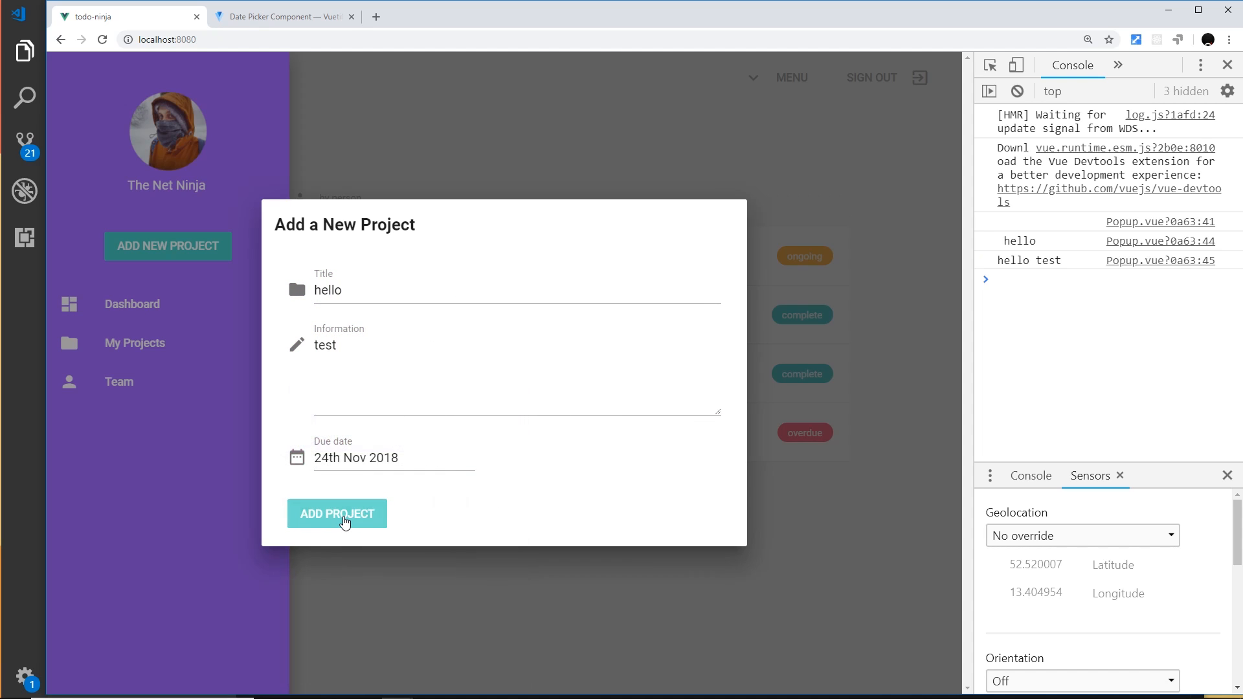